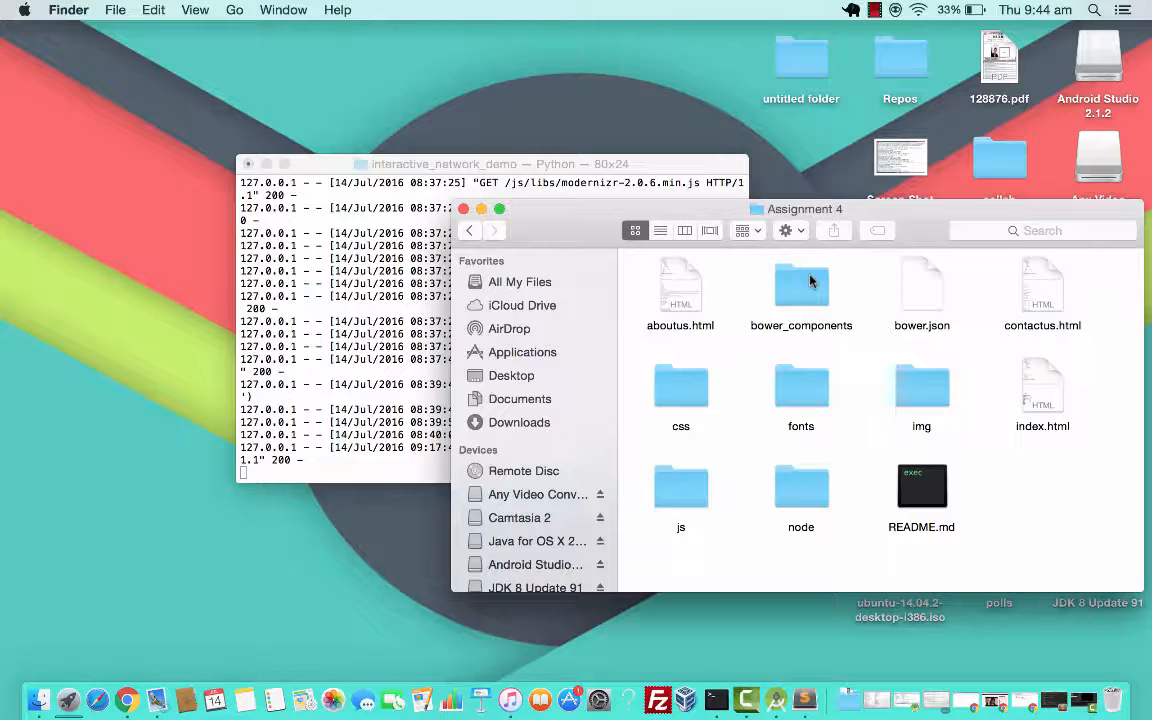
pyautogui.moveTo(956, 396)
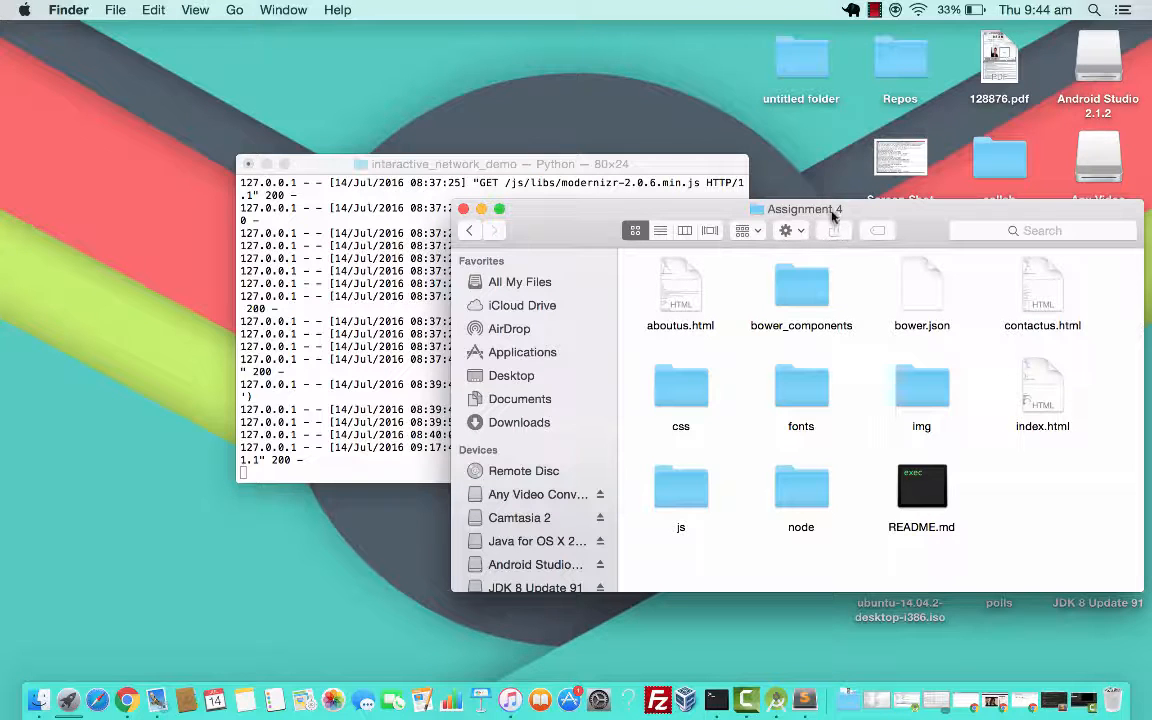
# Step: Select index.html in the Assignment 4 Finder folder
pyautogui.click(1042, 390)
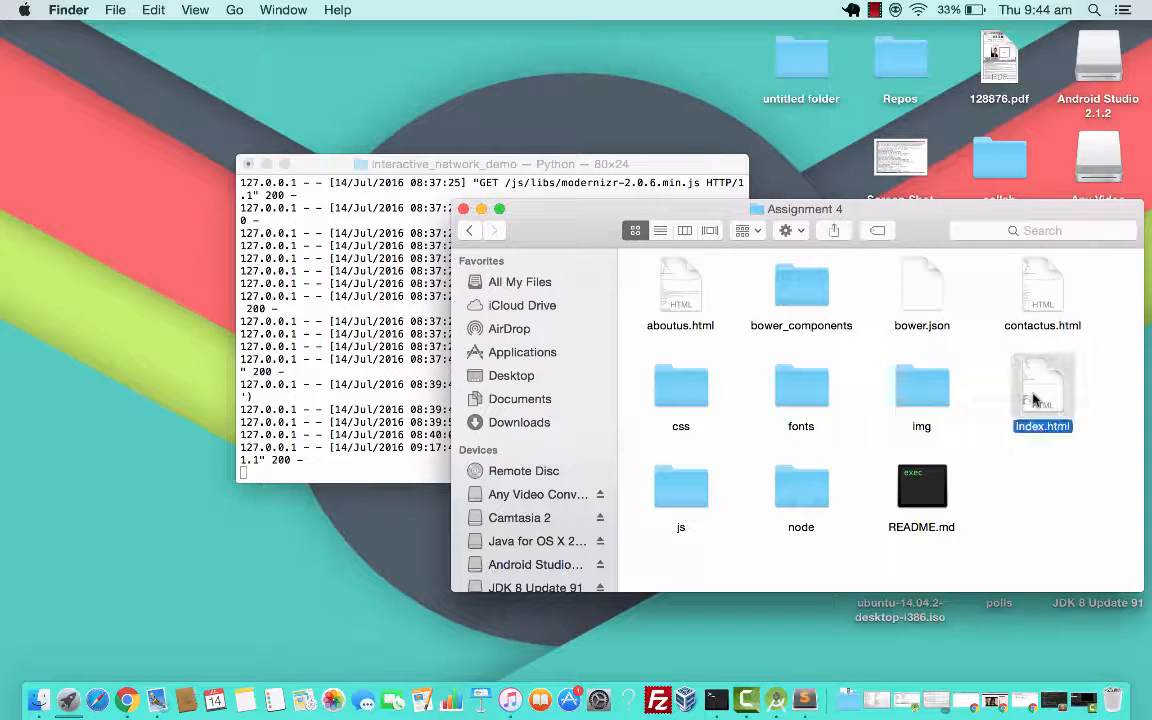
# Step: Load index.html in Chrome and cycle the Ristorante con Fusion carousel through three slides
pyautogui.doubleClick(1042, 390)
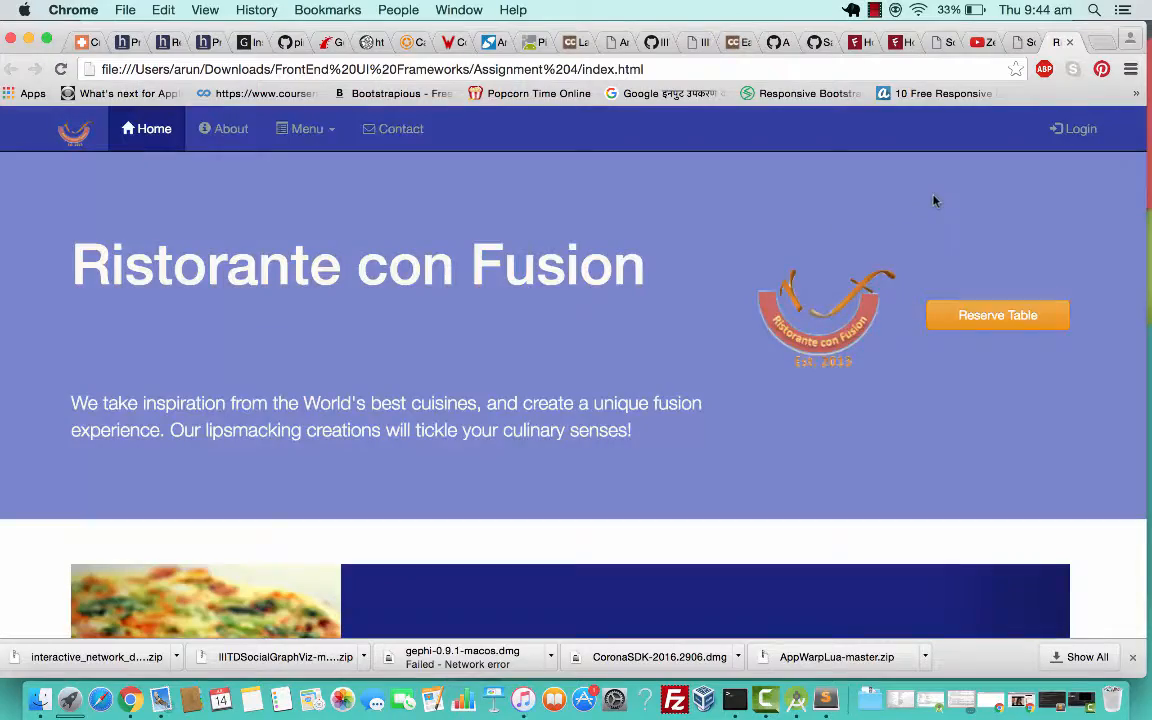
pyautogui.scroll(-3)
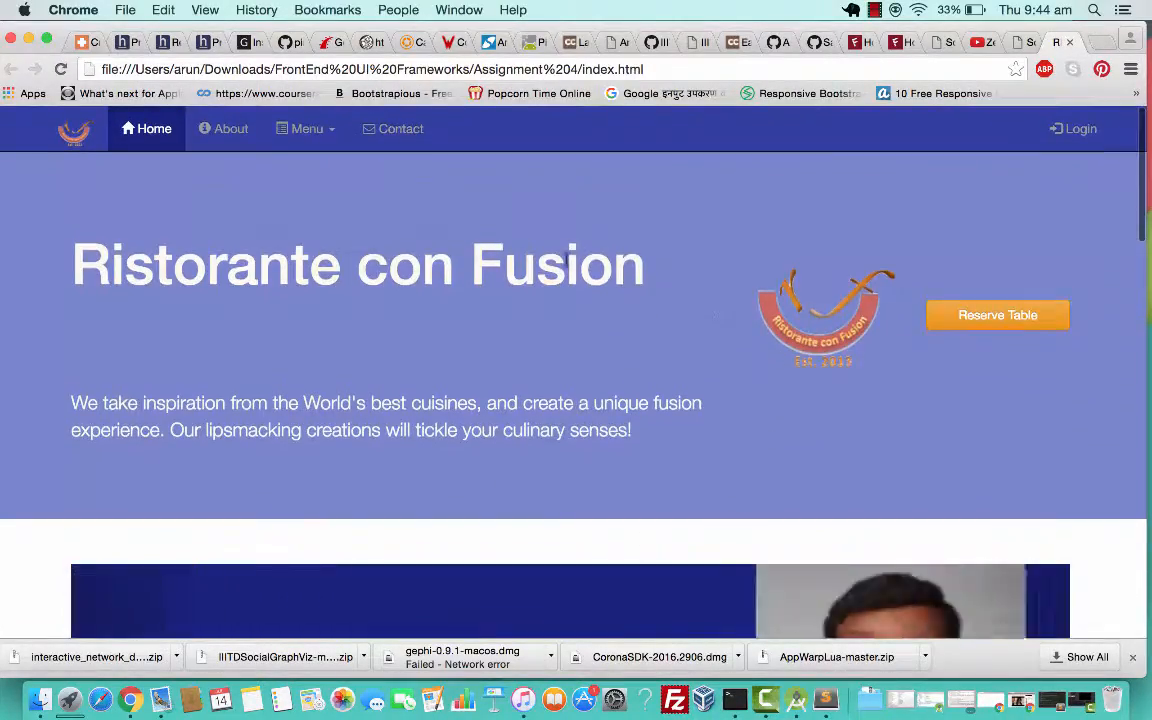
pyautogui.scroll(-3)
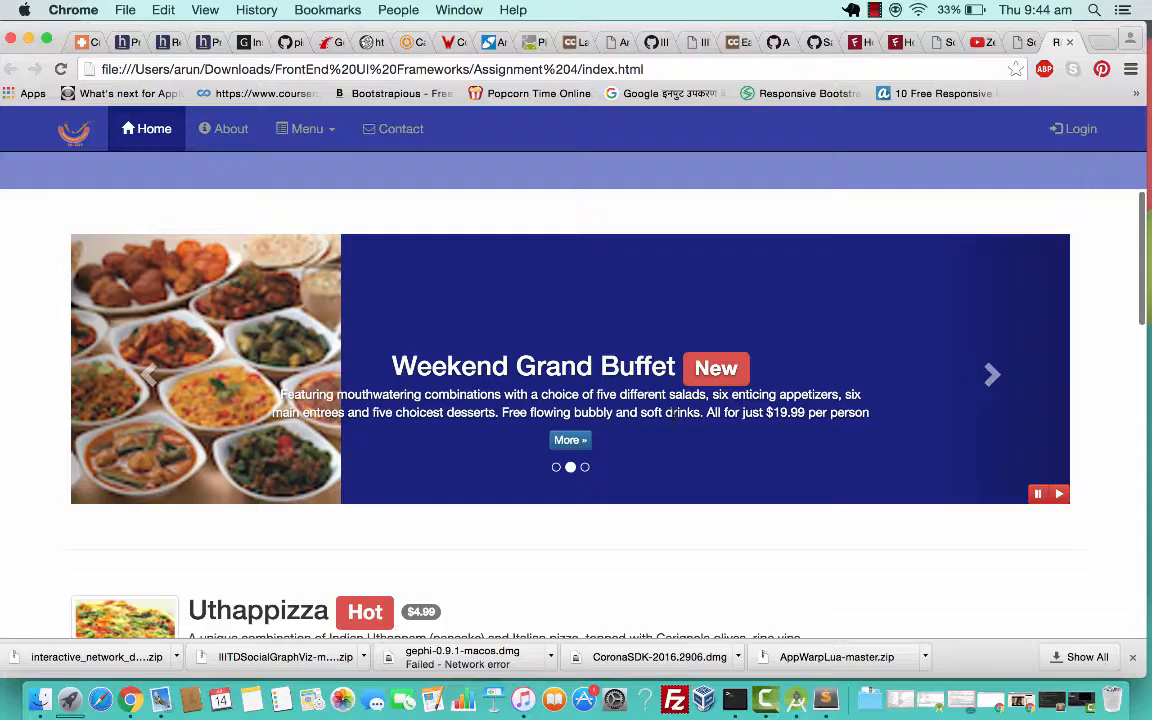
pyautogui.click(990, 374)
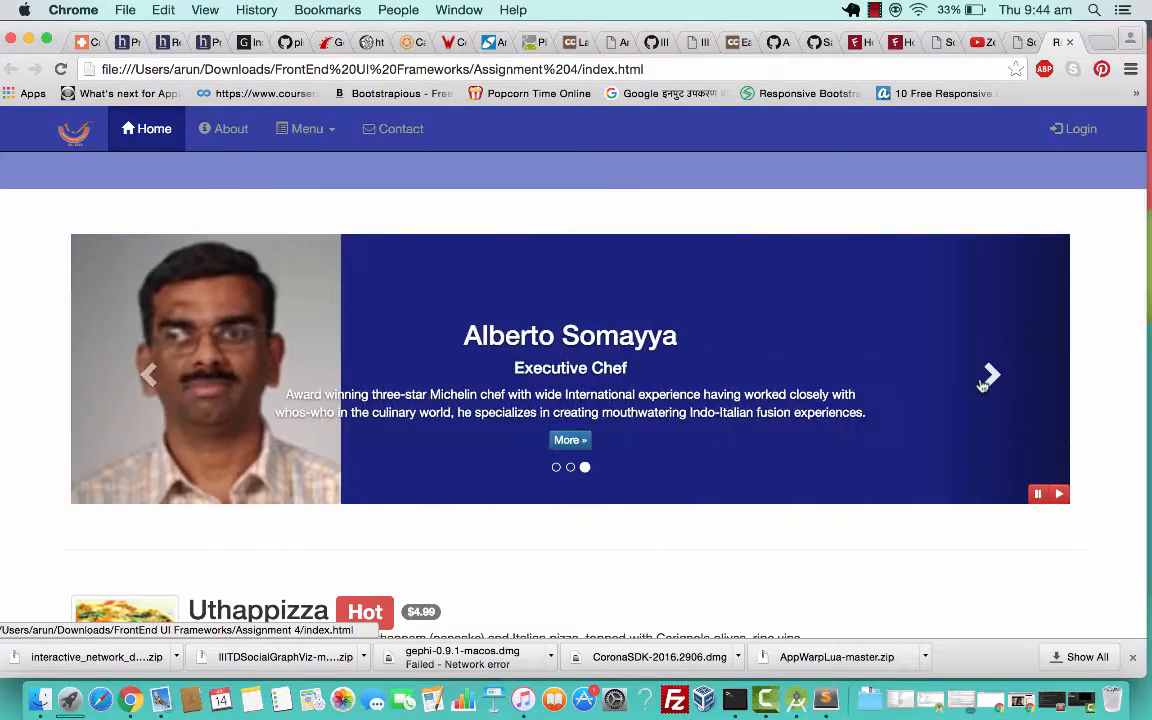
pyautogui.click(988, 376)
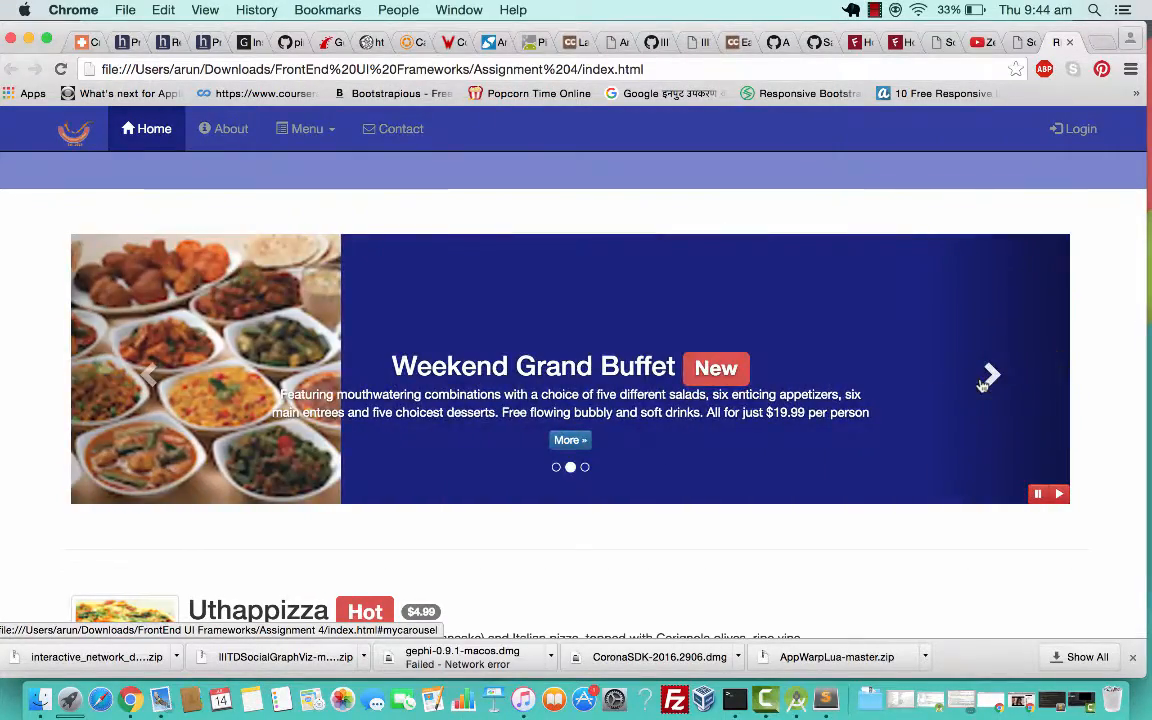
pyautogui.click(988, 376)
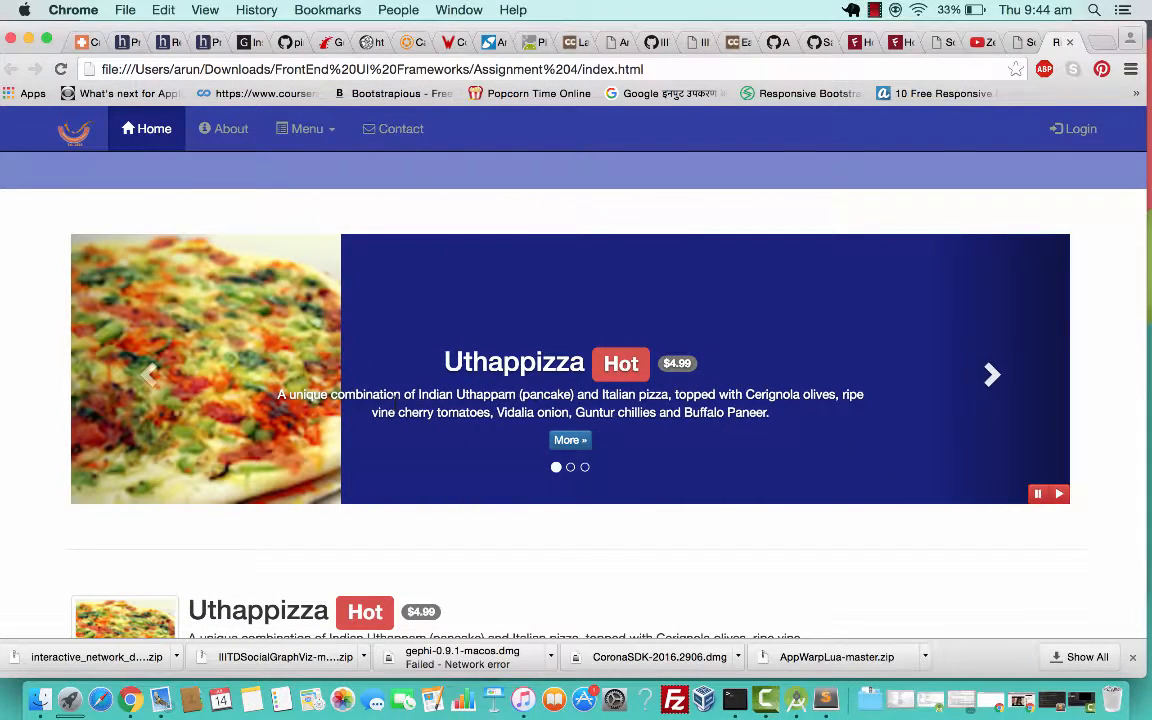
# Step: Scroll through the home page's dishes, promotions and chef sections and back up
pyautogui.scroll(-3)
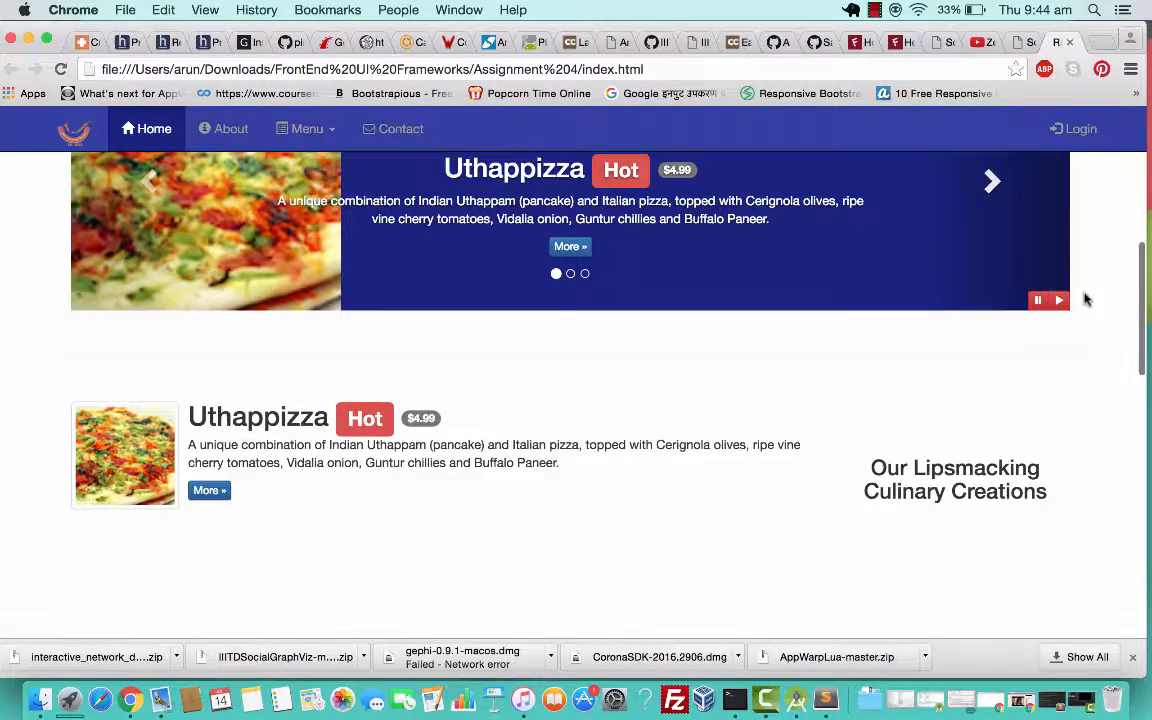
pyautogui.moveTo(690, 428)
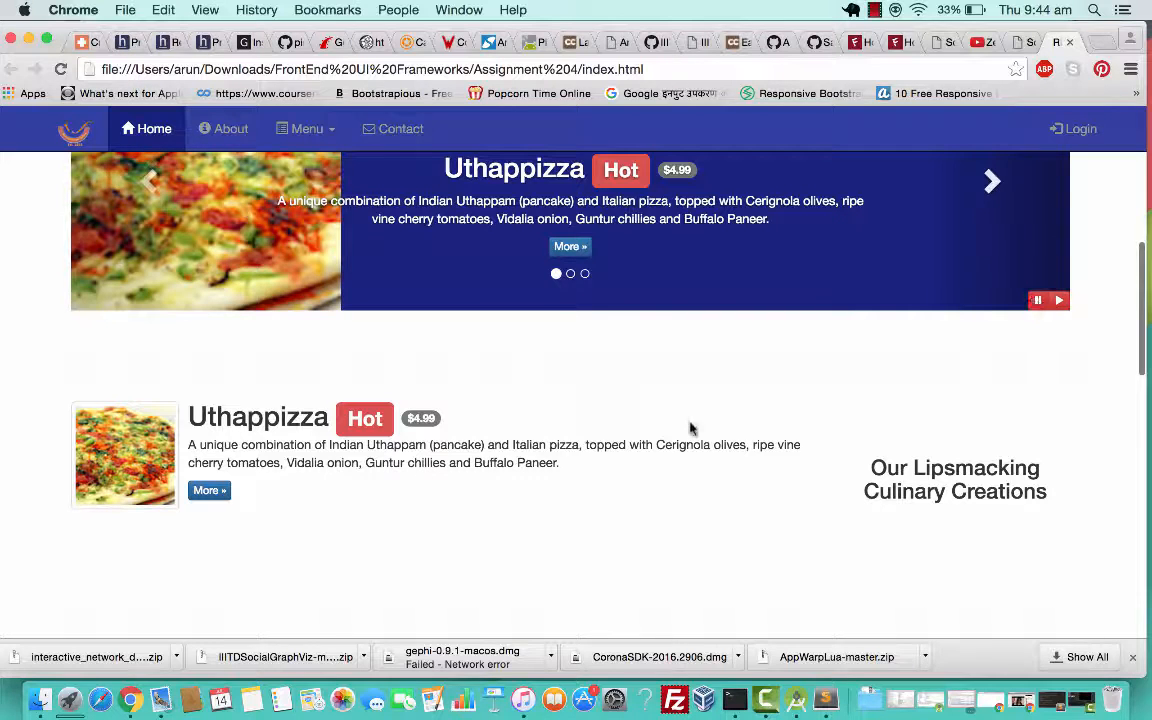
pyautogui.scroll(-3)
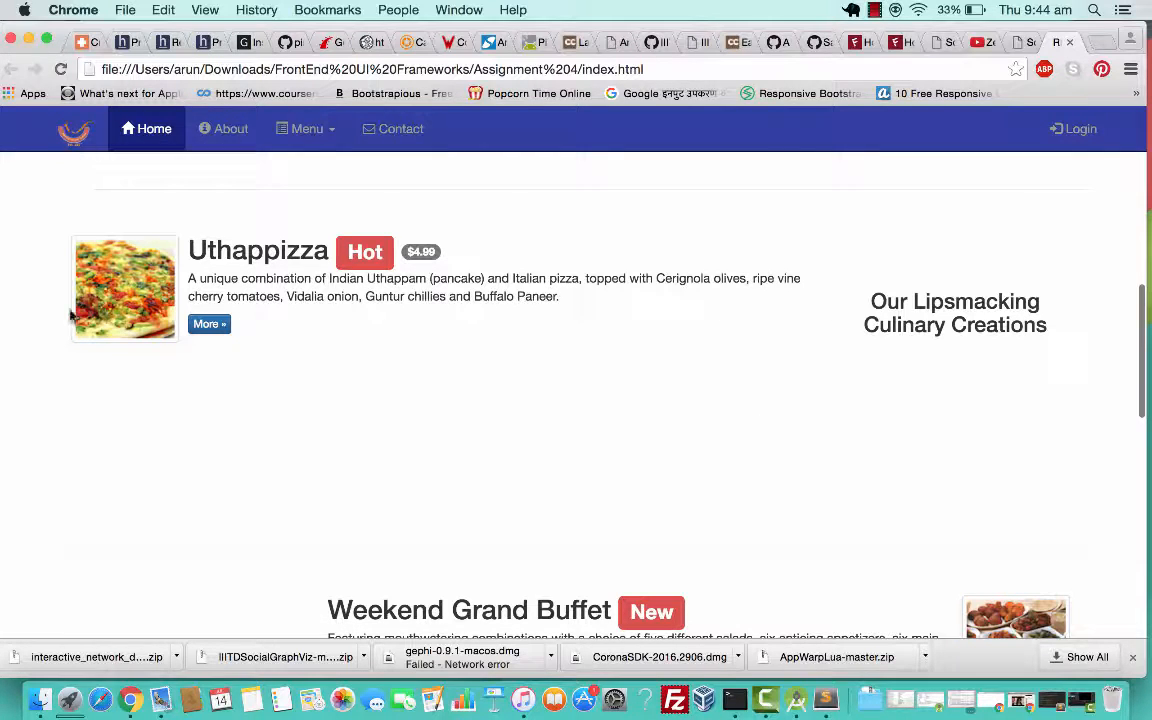
pyautogui.moveTo(240, 288)
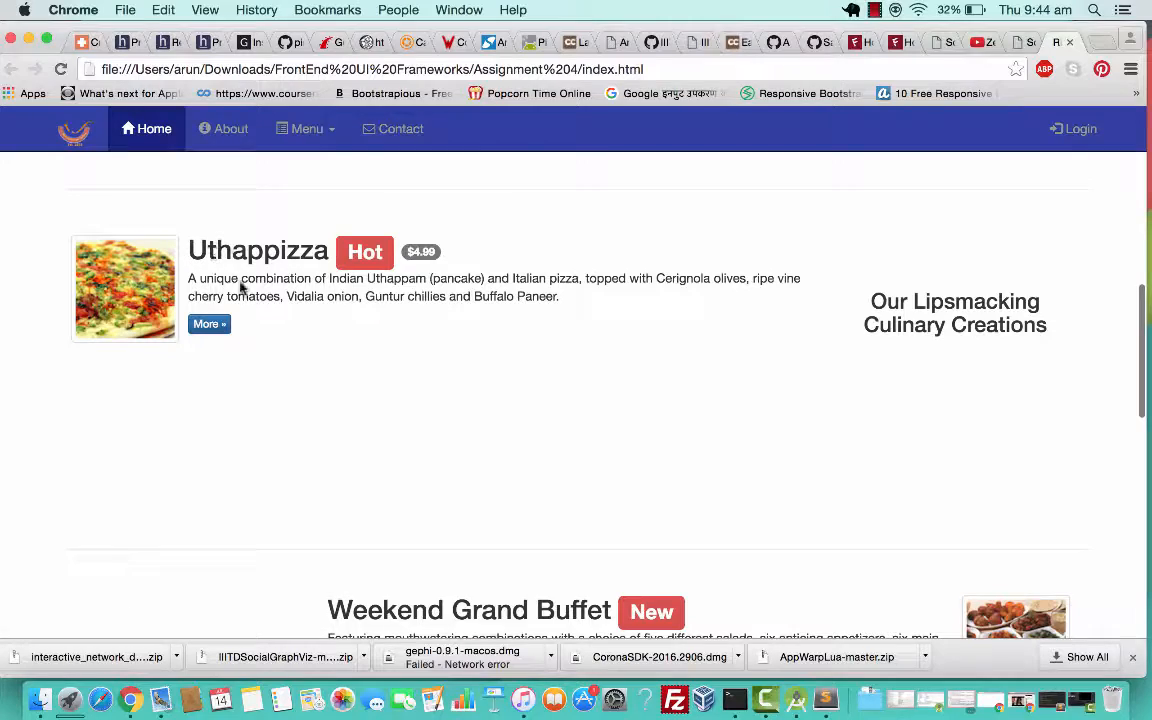
pyautogui.scroll(3)
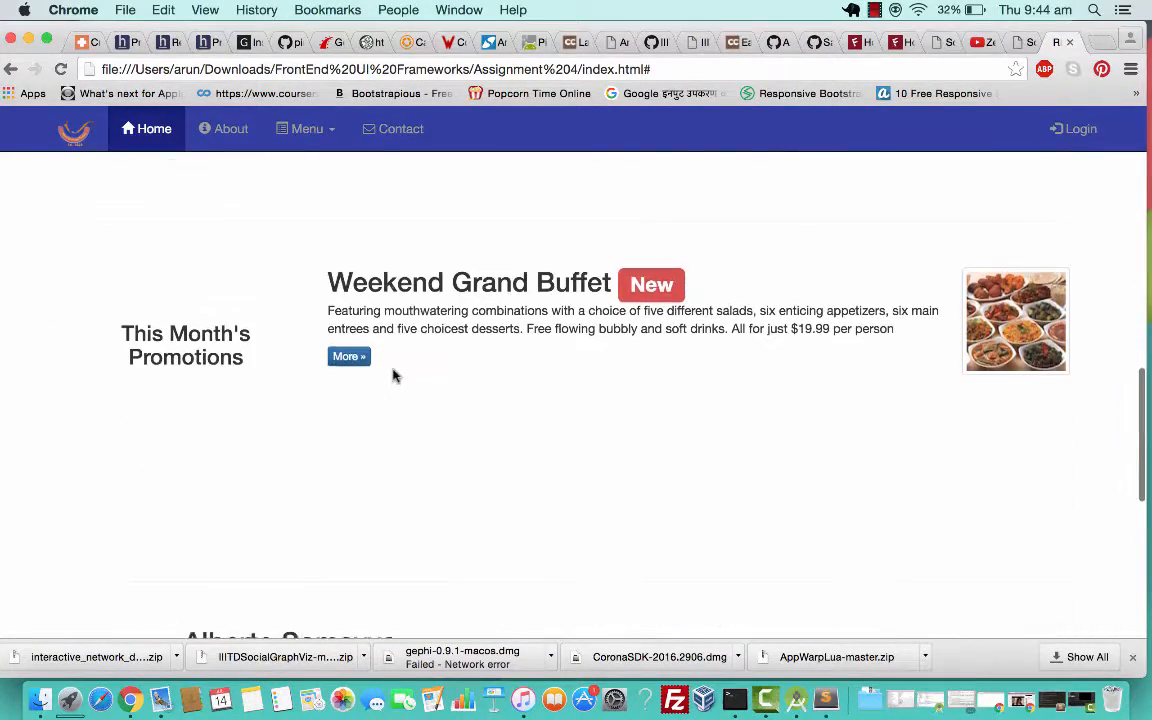
pyautogui.scroll(-3)
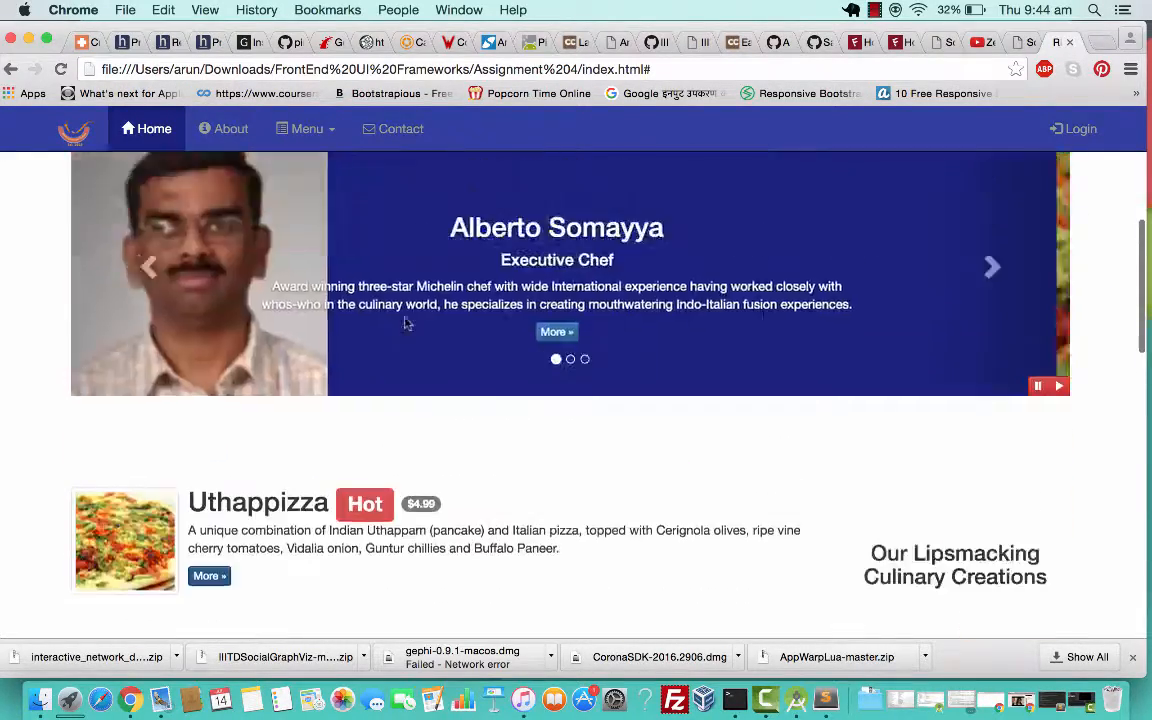
pyautogui.scroll(-3)
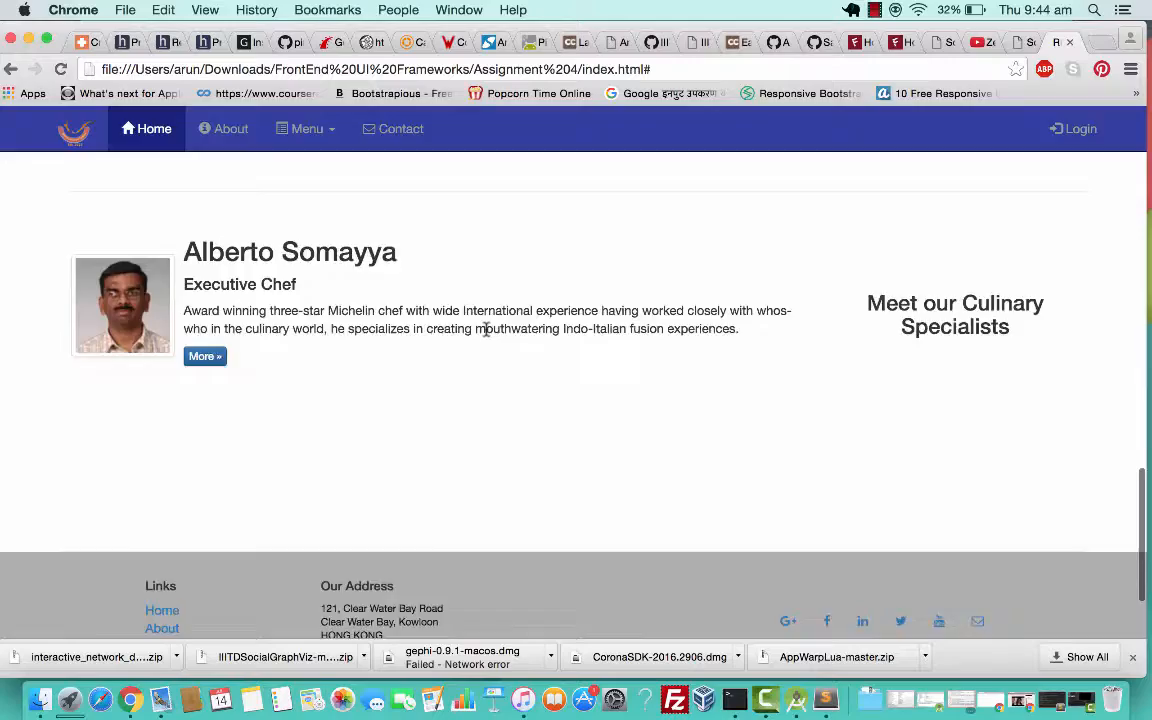
pyautogui.scroll(3)
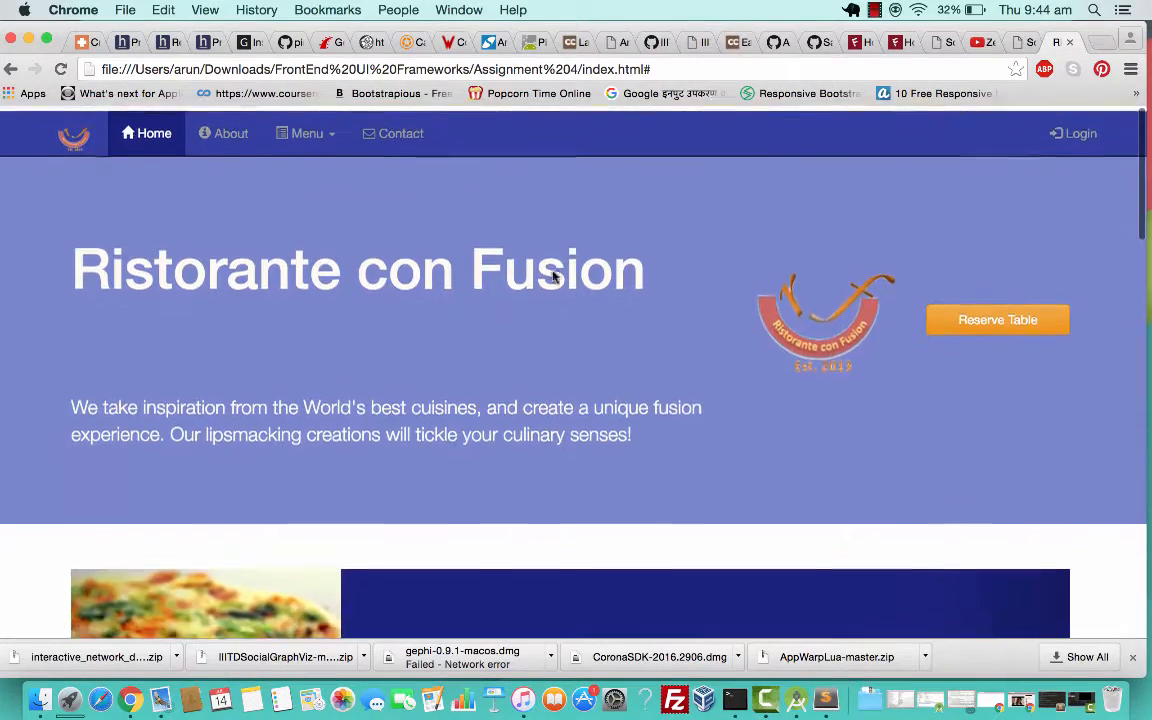
pyautogui.click(1074, 132)
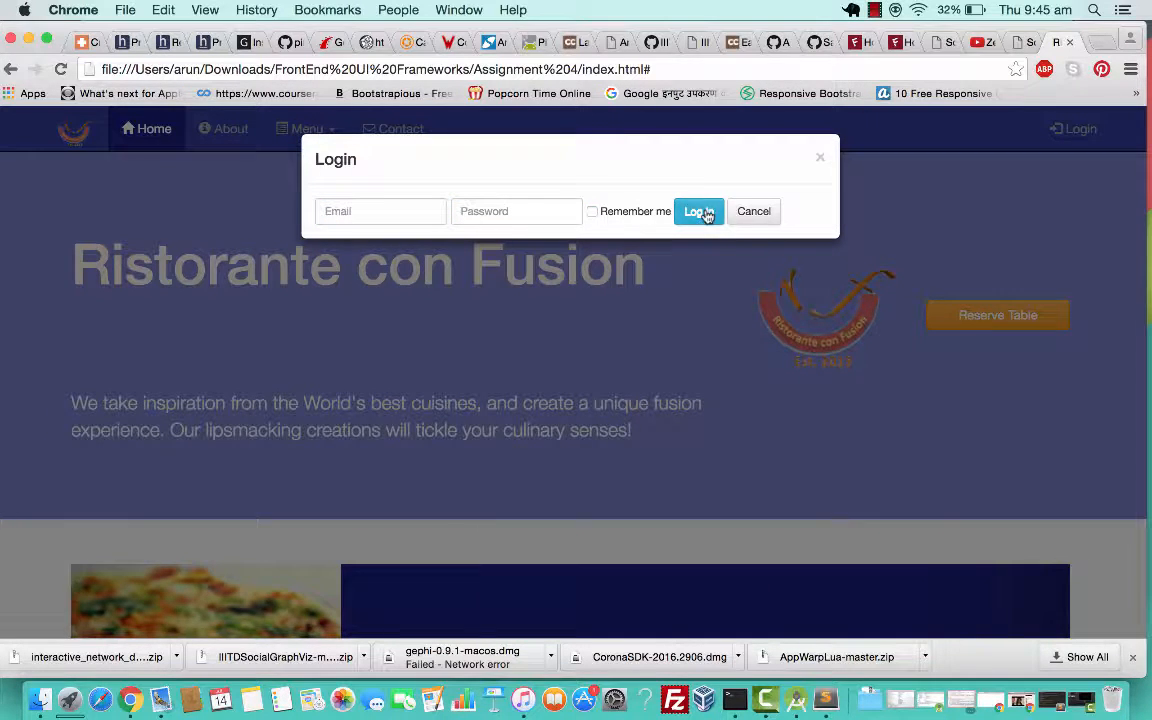
pyautogui.click(700, 212)
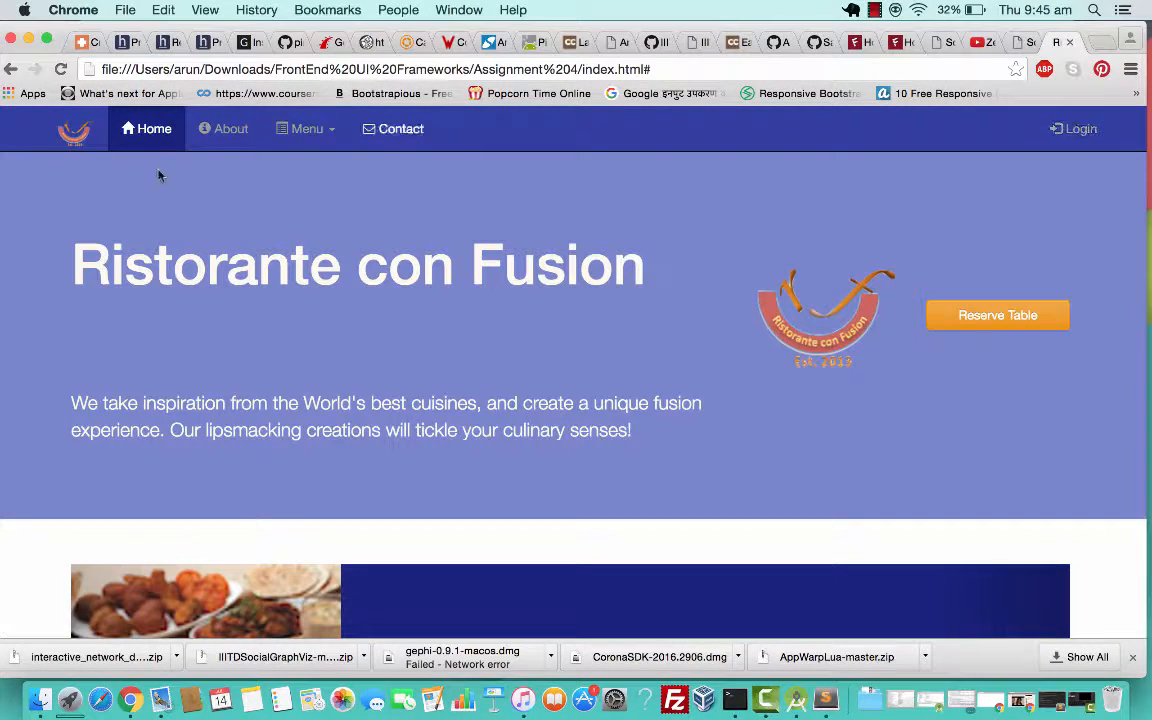
# Step: Navigate to aboutus.html from the navbar and scroll to Corporate Leadership
pyautogui.click(230, 128)
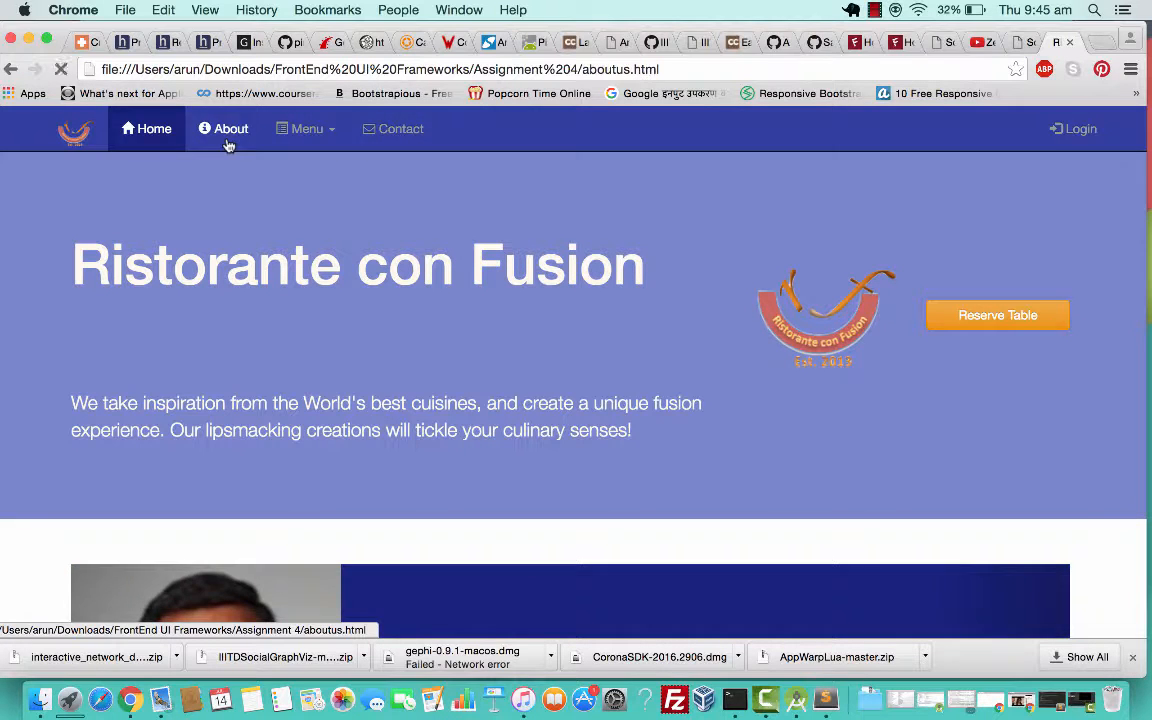
pyautogui.click(232, 128)
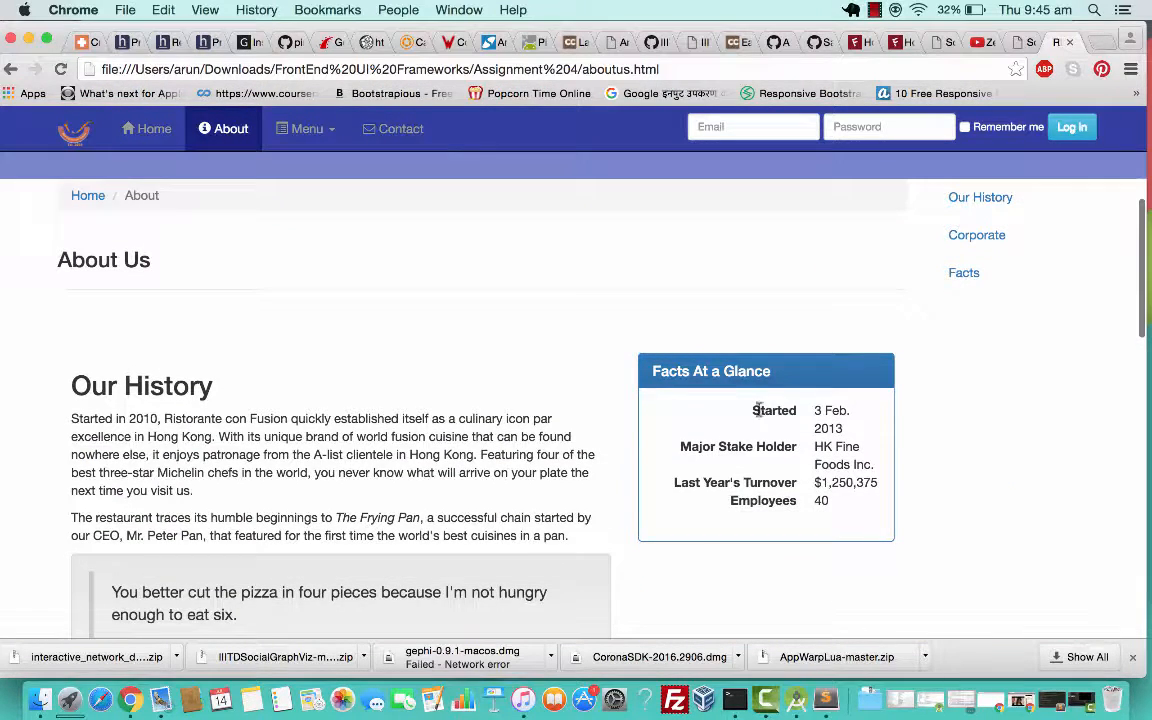
pyautogui.moveTo(838, 370)
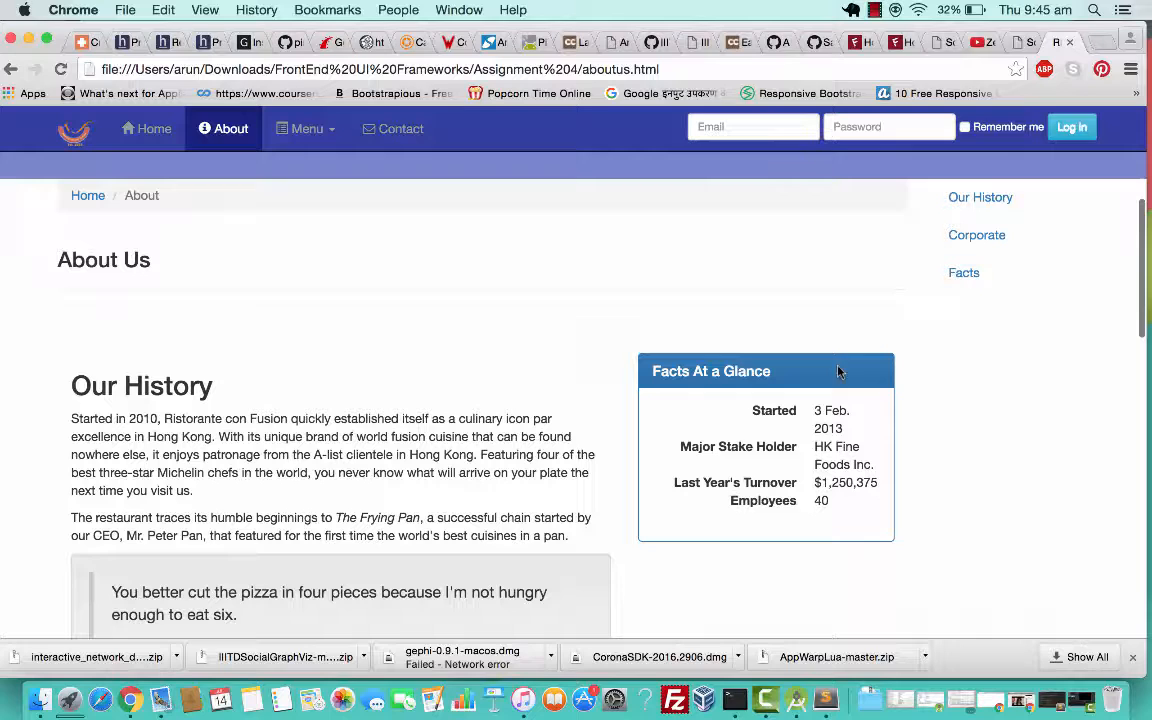
pyautogui.moveTo(980, 198)
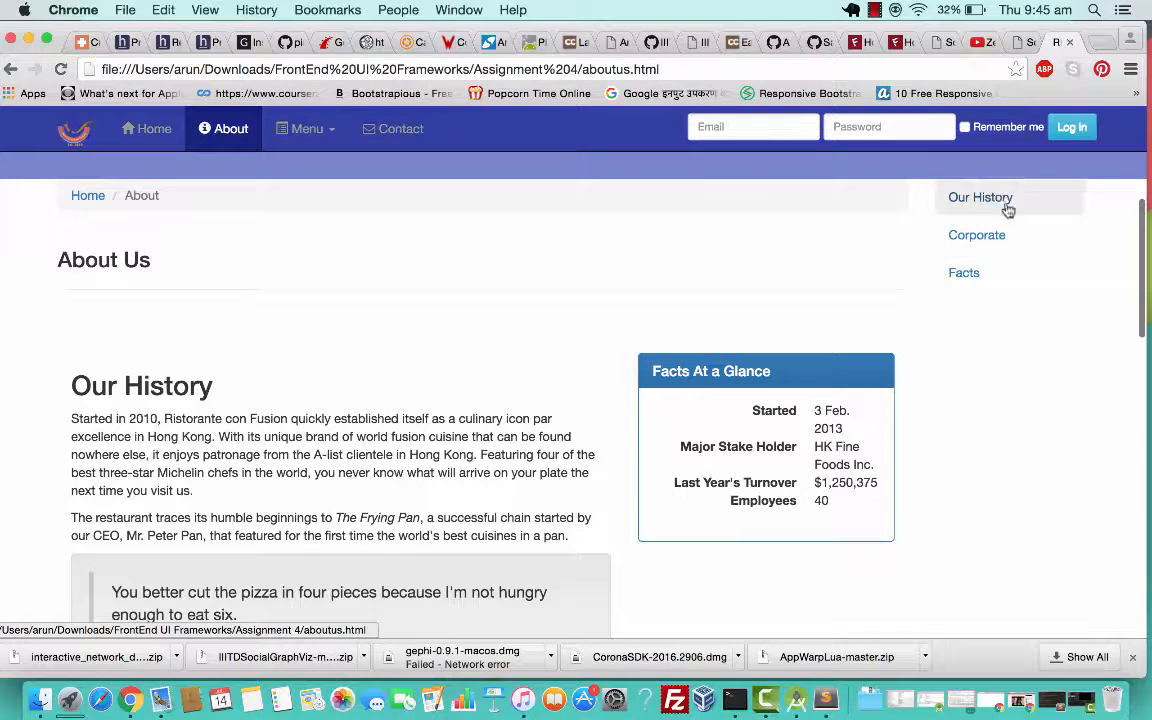
pyautogui.moveTo(260, 352)
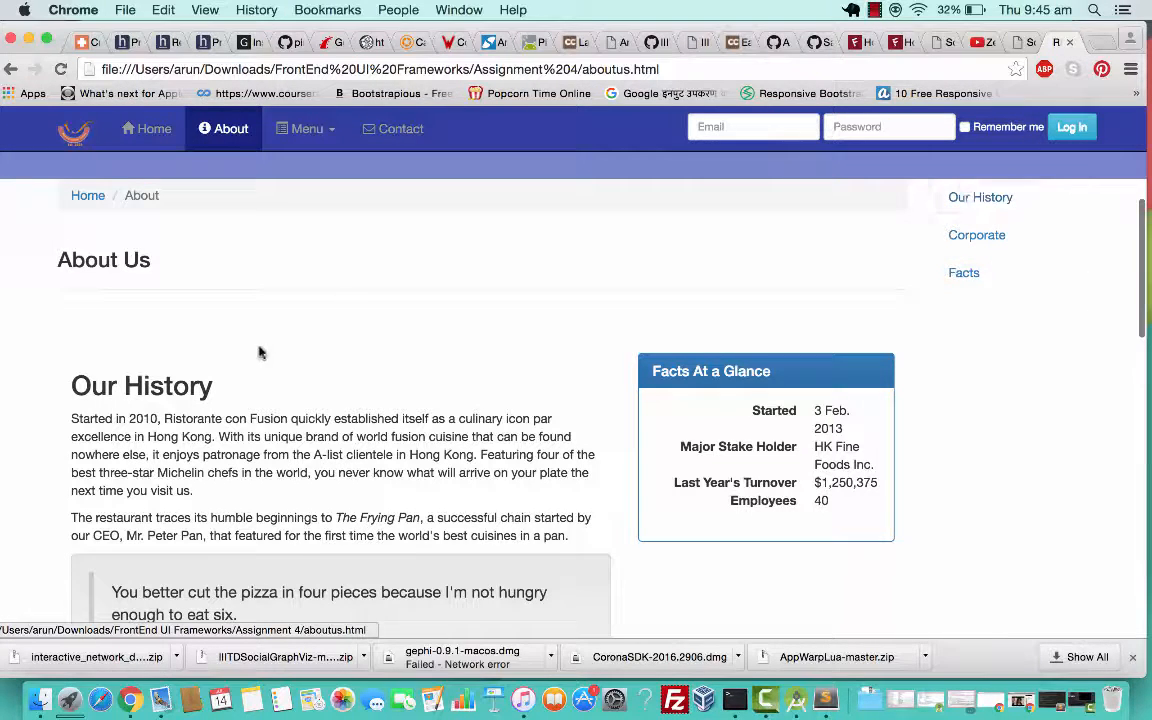
pyautogui.moveTo(424, 464)
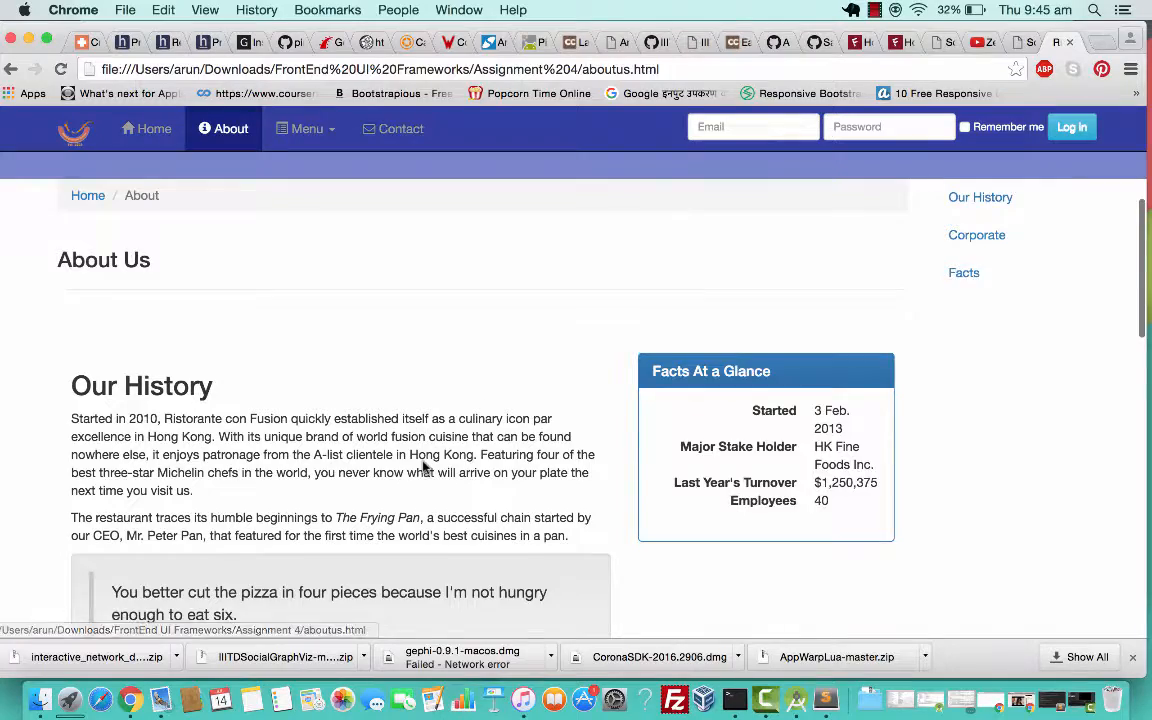
pyautogui.scroll(-3)
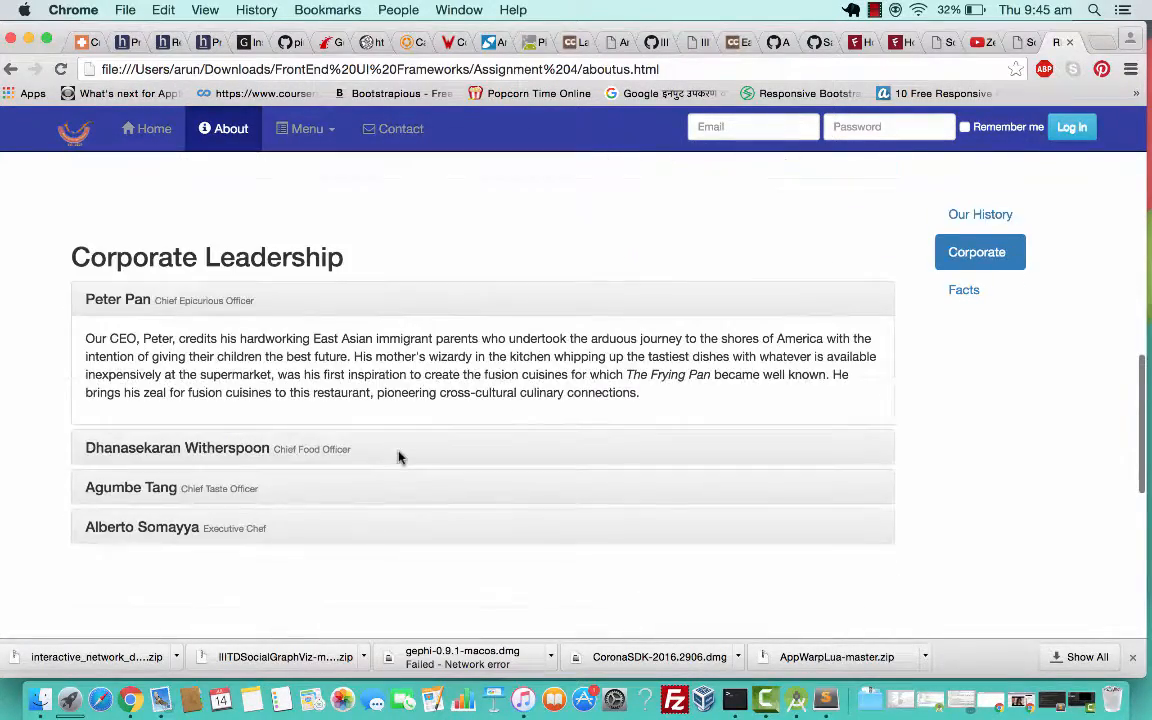
pyautogui.moveTo(250, 448)
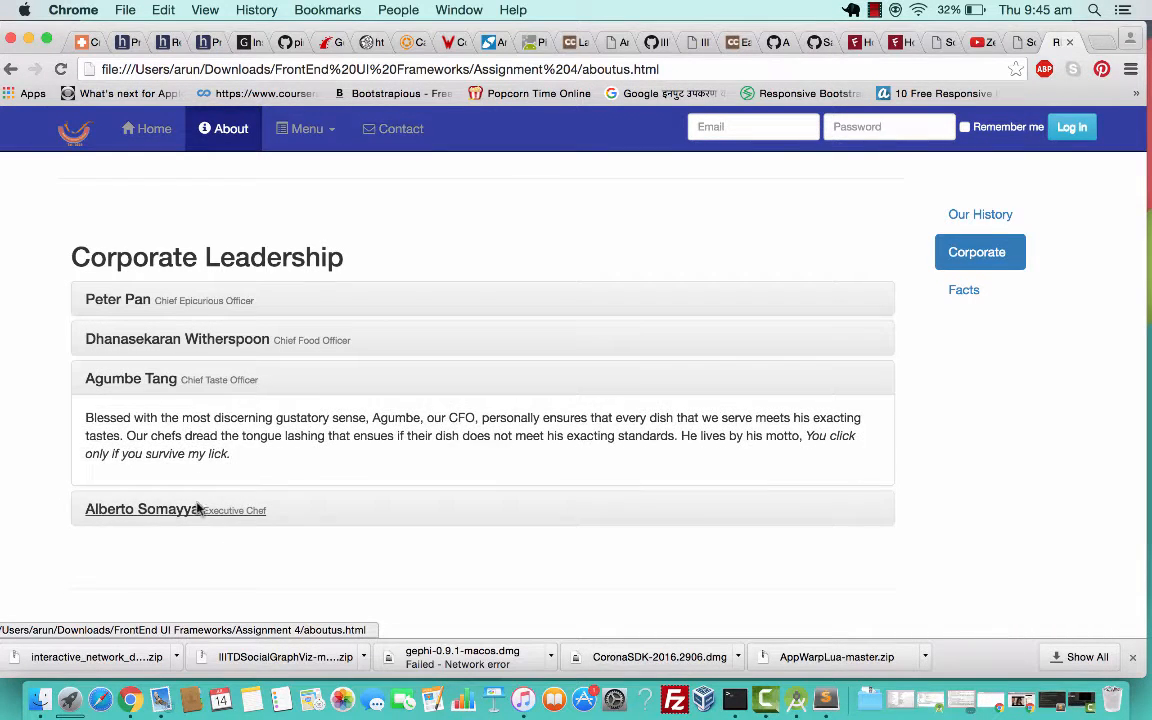
# Step: Expand Dhanasekaran Witherspoon's, Peter Pan's and Alberto Somayya's bios, then jump to Facts & Figures
pyautogui.click(130, 380)
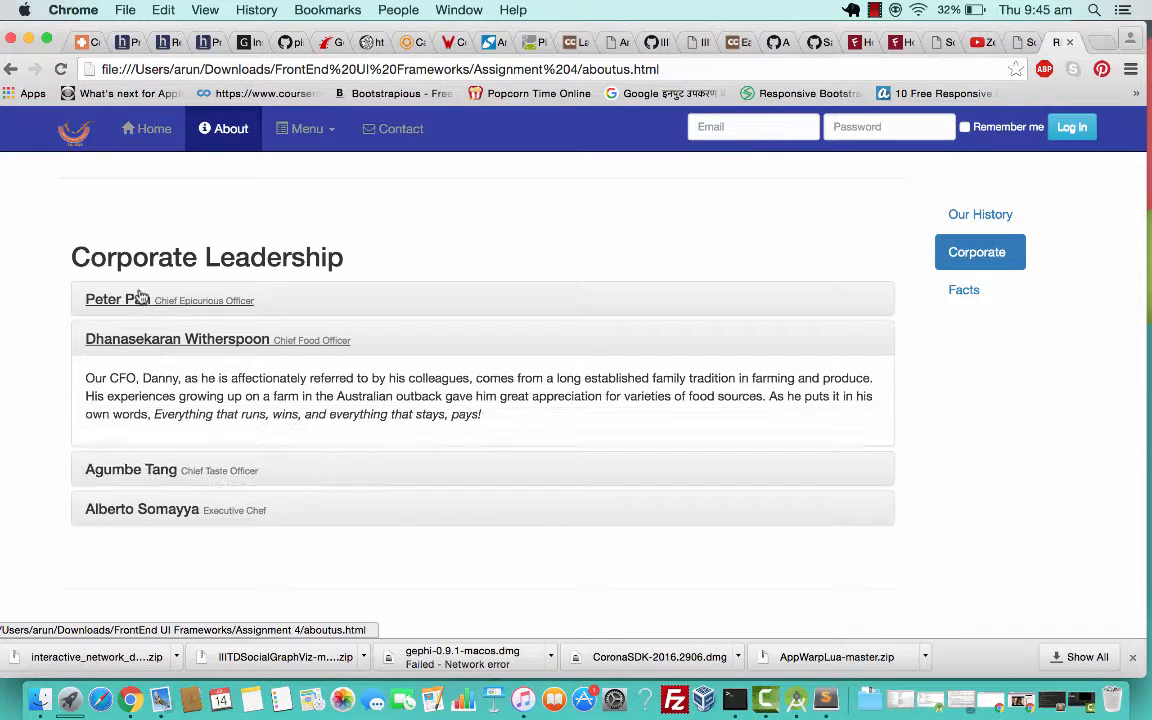
pyautogui.click(116, 300)
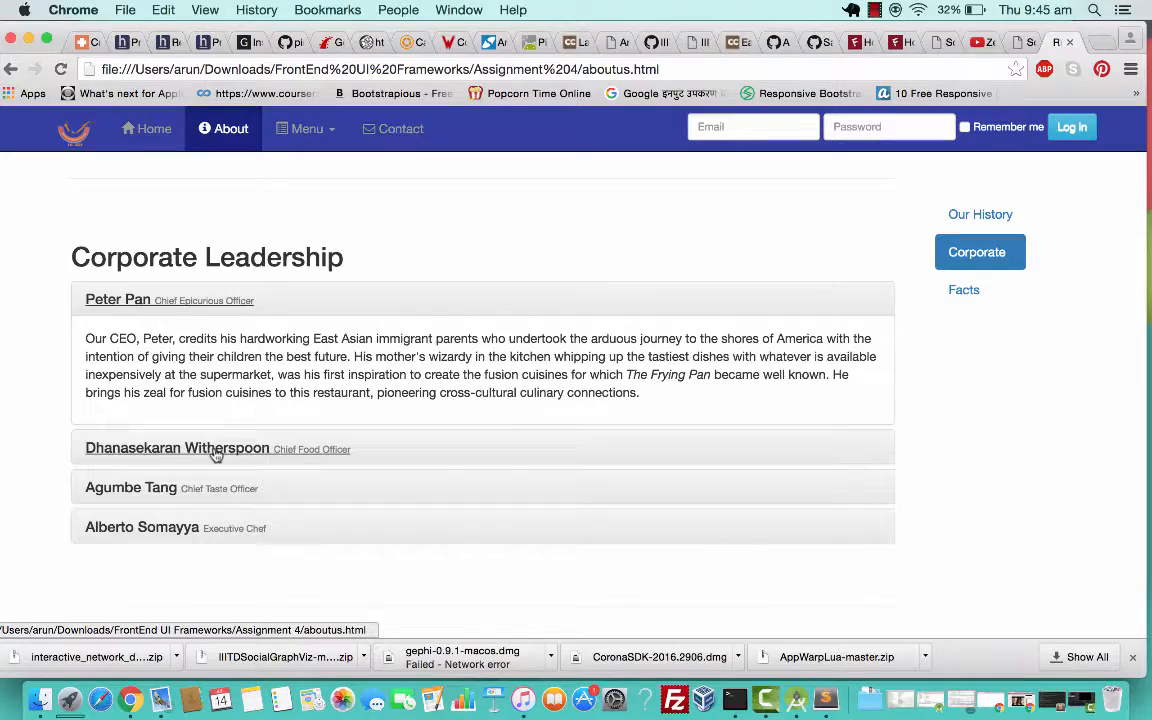
pyautogui.click(140, 528)
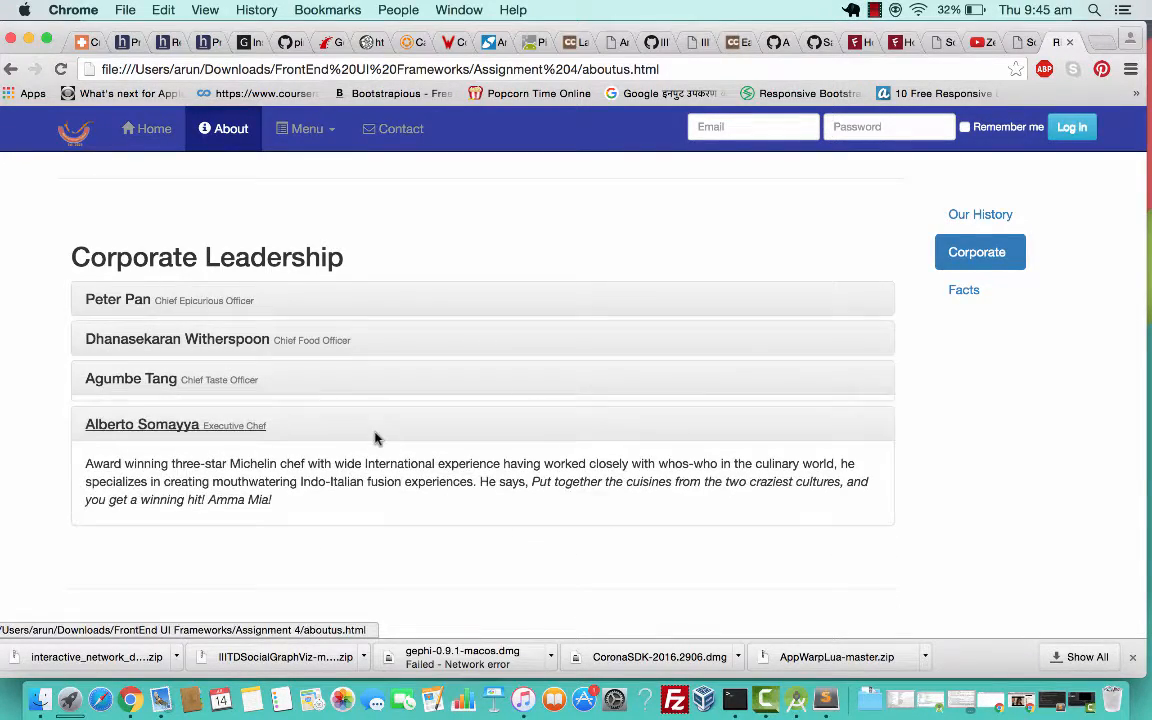
pyautogui.click(964, 288)
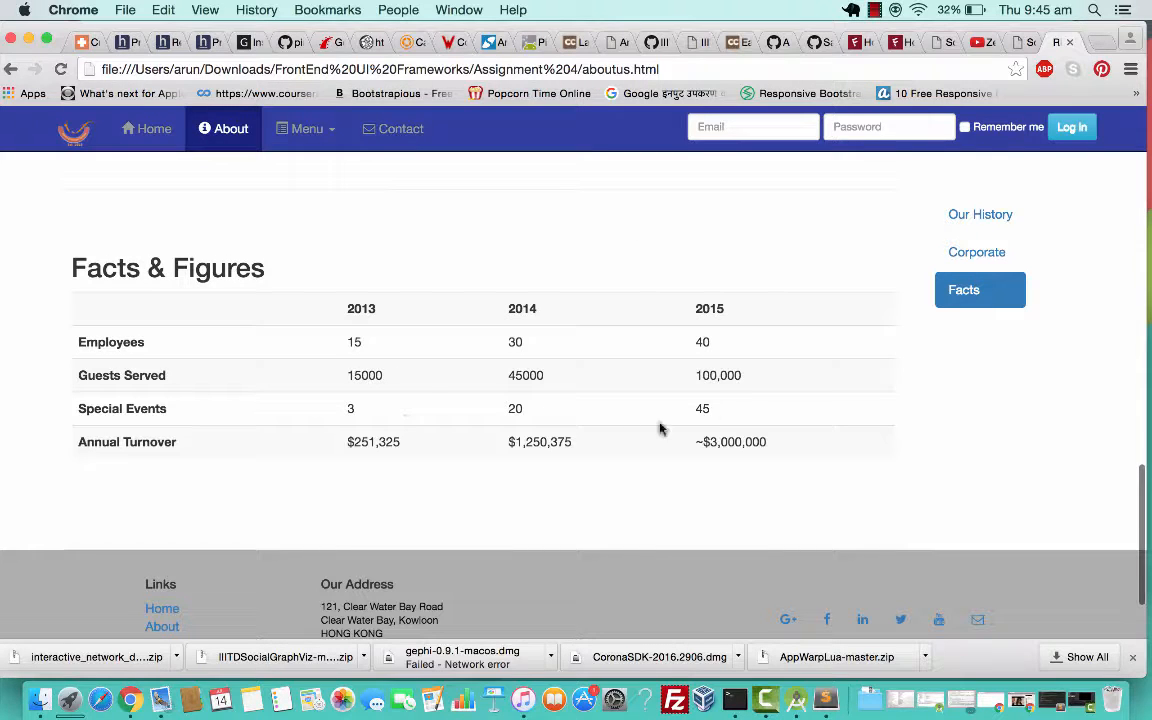
pyautogui.moveTo(328, 386)
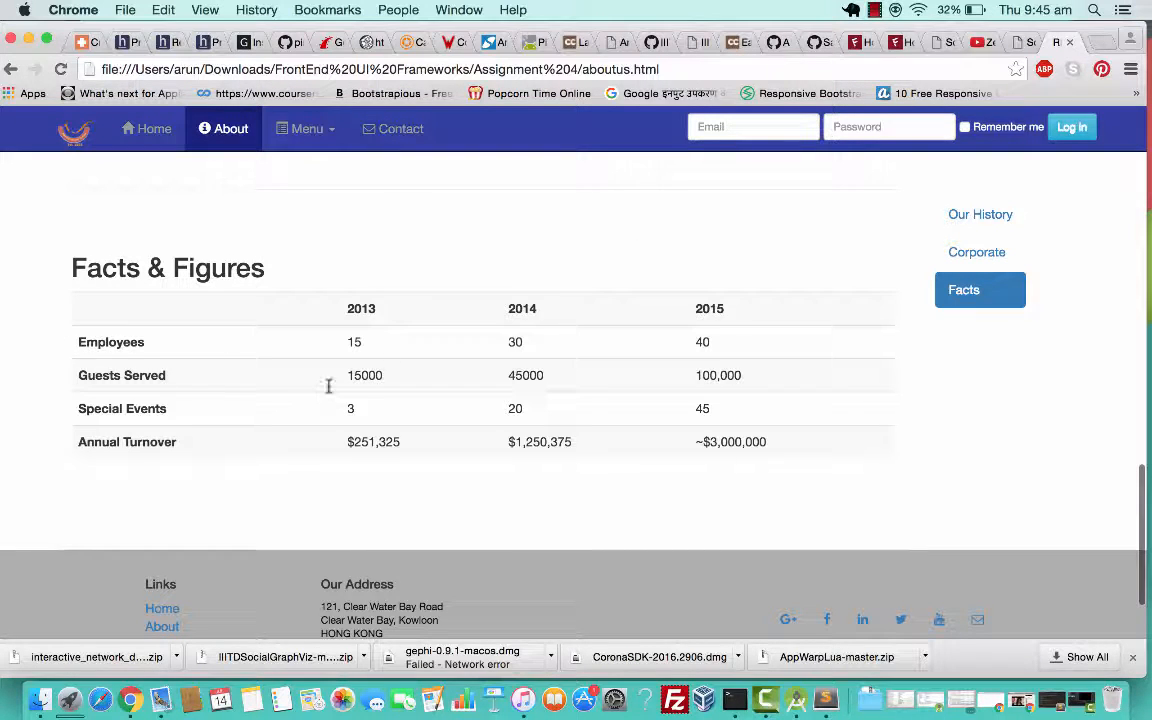
pyautogui.moveTo(390, 258)
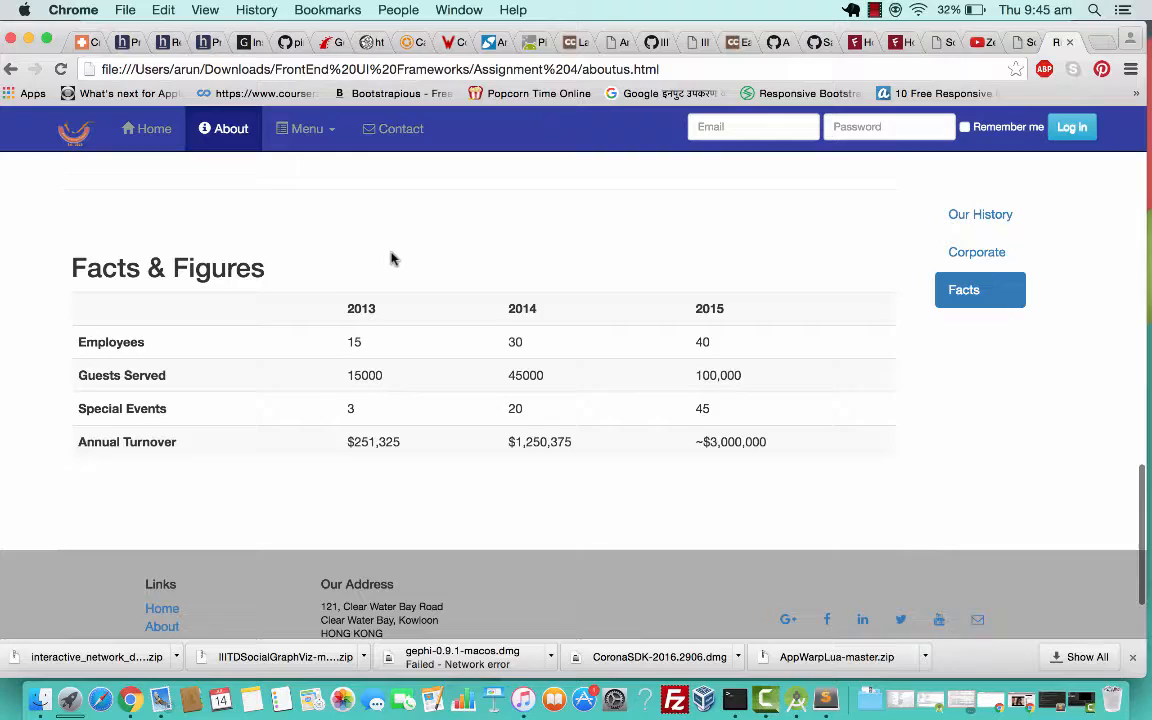
# Step: Use the side links to jump to Facts & Figures and back up to Our History
pyautogui.scroll(-3)
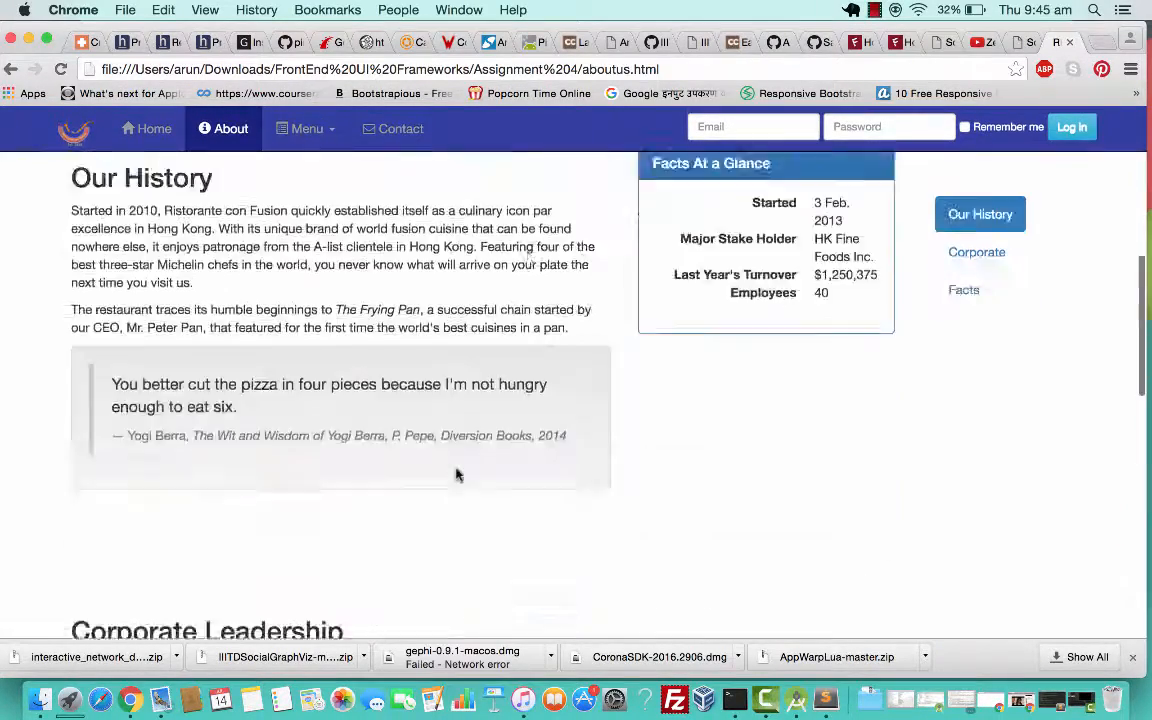
pyautogui.click(964, 290)
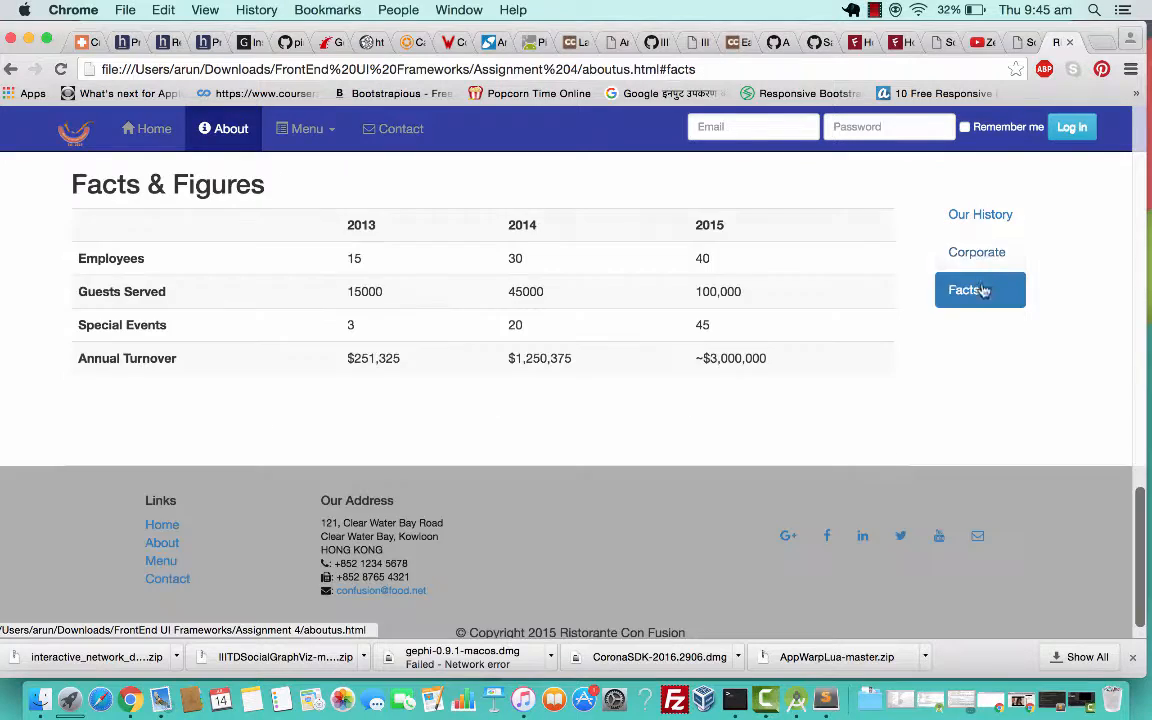
pyautogui.click(980, 214)
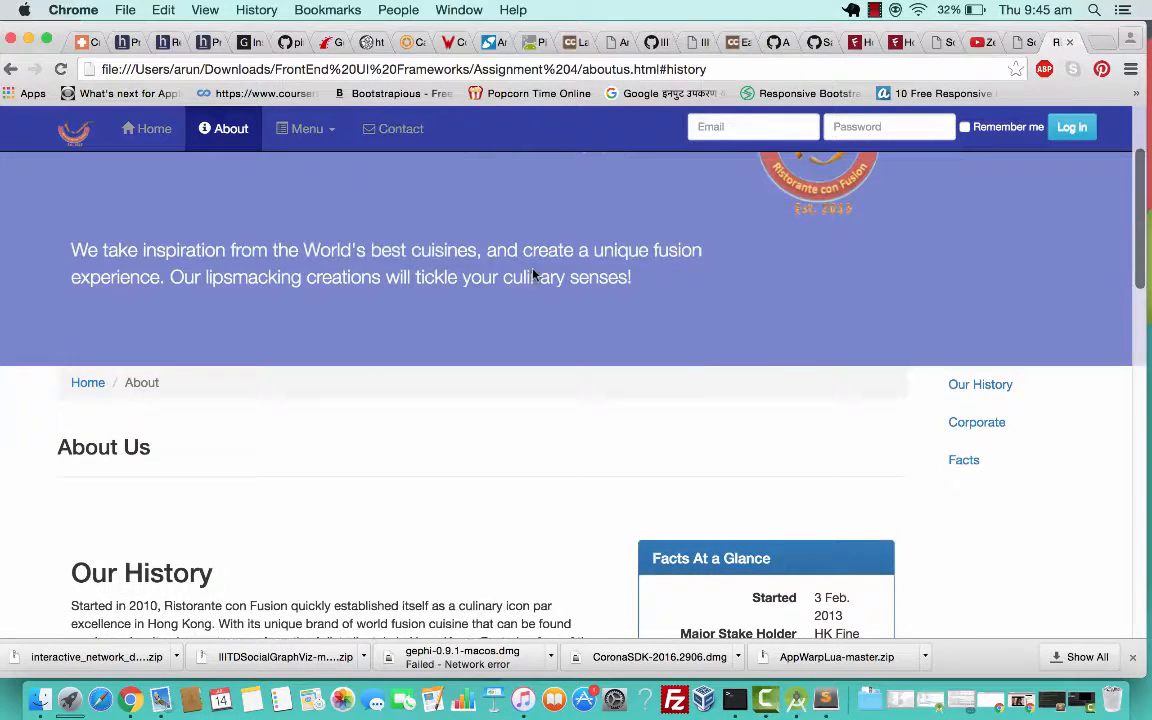
pyautogui.moveTo(400, 128)
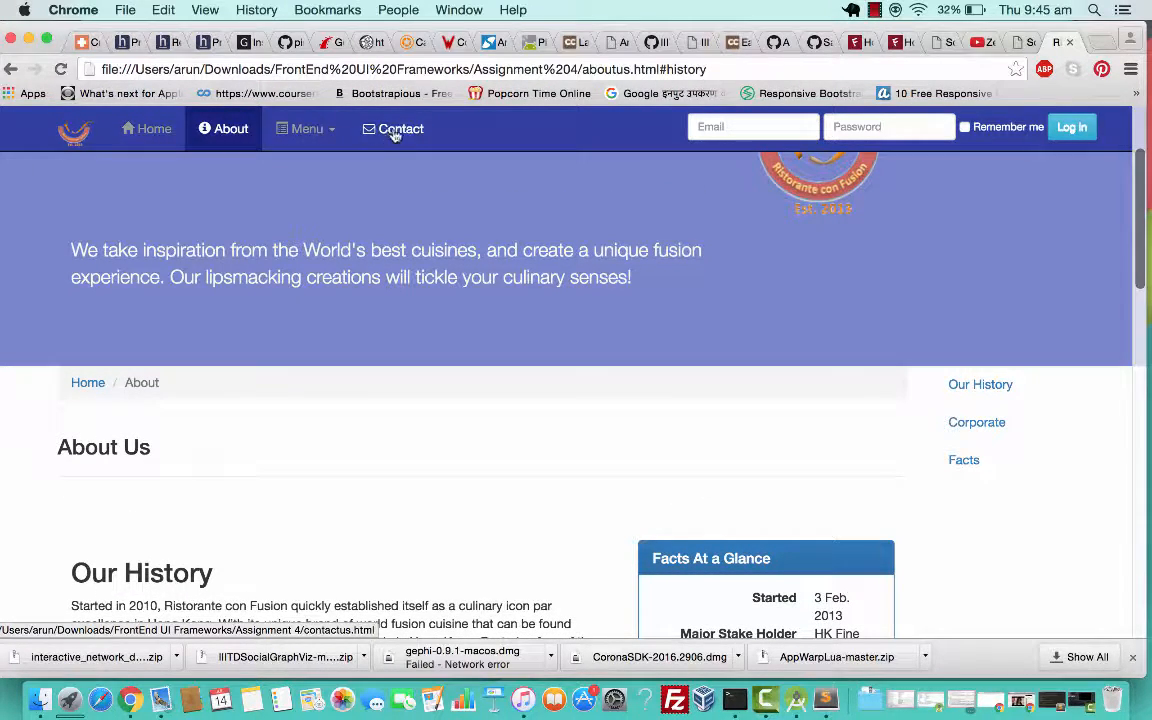
# Step: Show the Menu dropdown, load the Contact Us page and scroll down to the feedback form
pyautogui.click(304, 128)
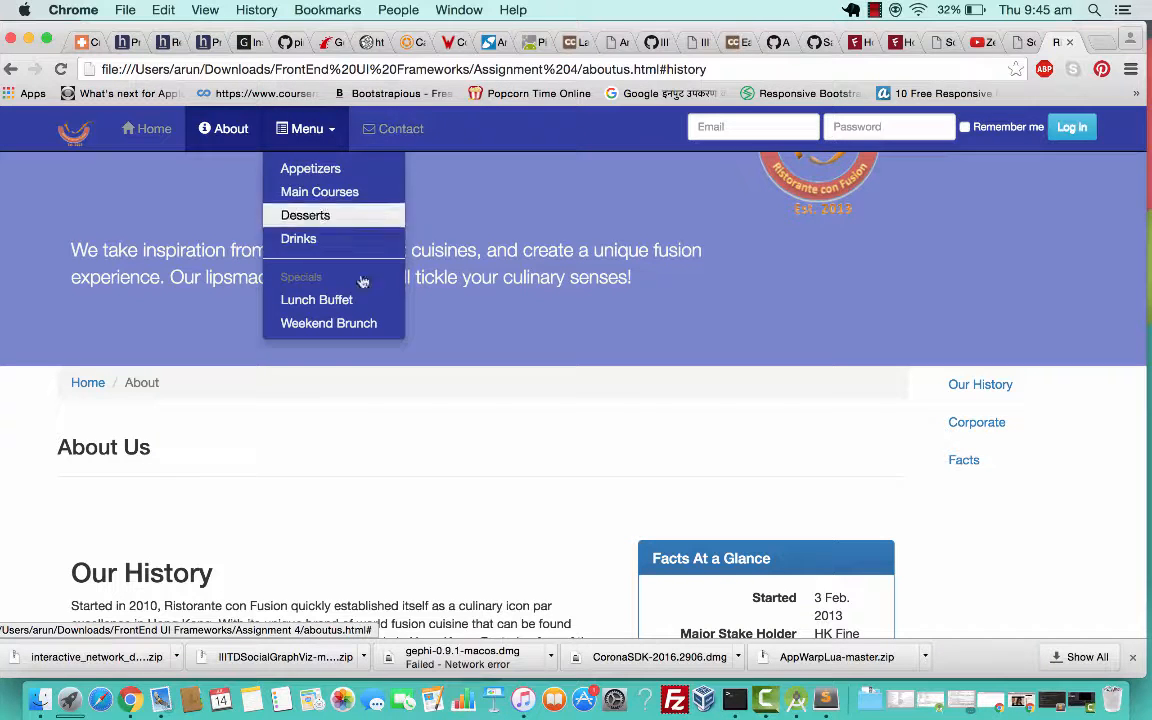
pyautogui.click(400, 128)
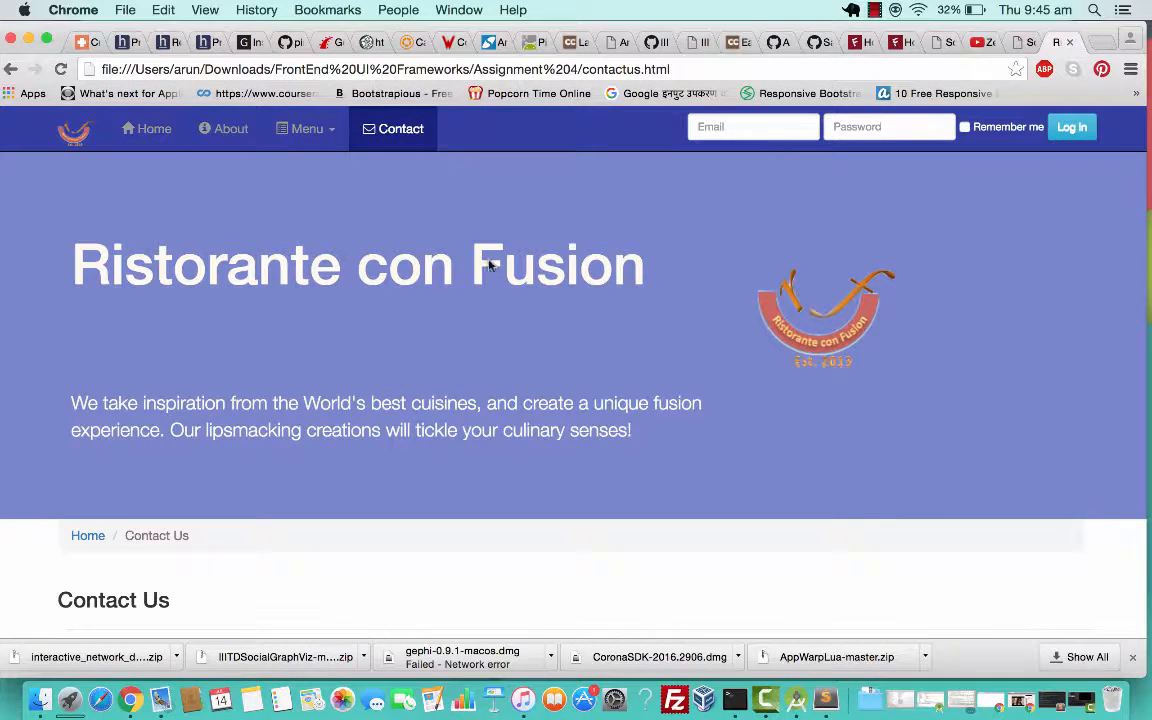
pyautogui.scroll(-3)
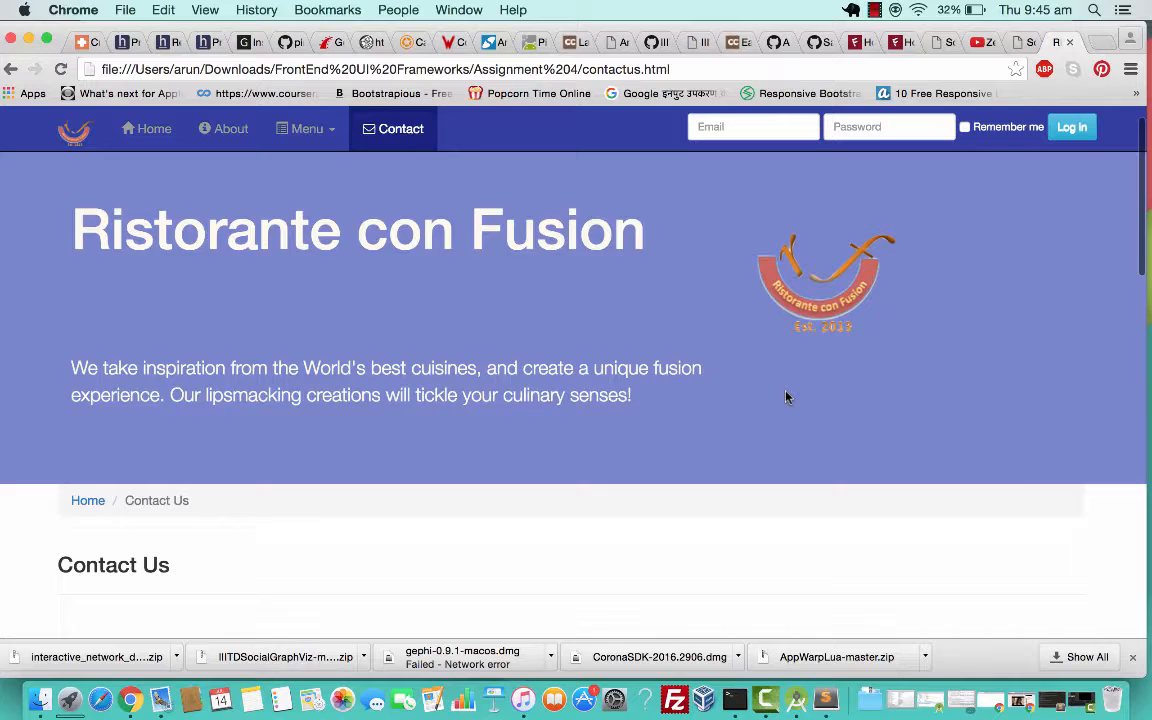
pyautogui.scroll(-3)
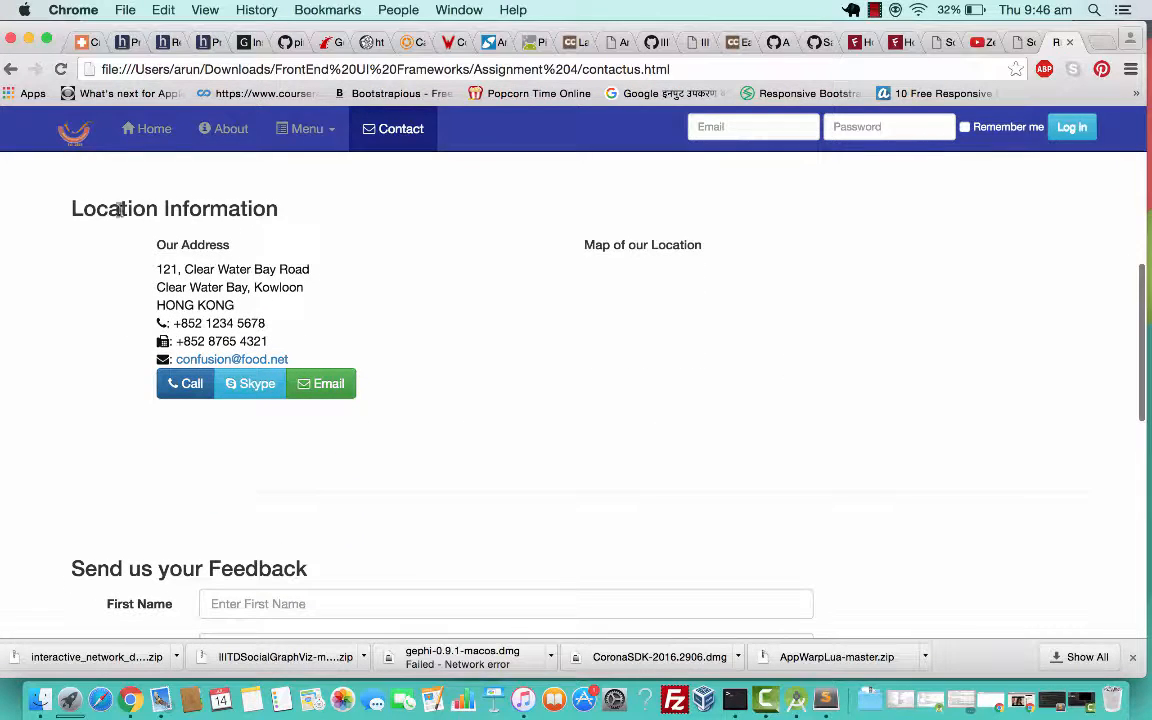
pyautogui.moveTo(636, 350)
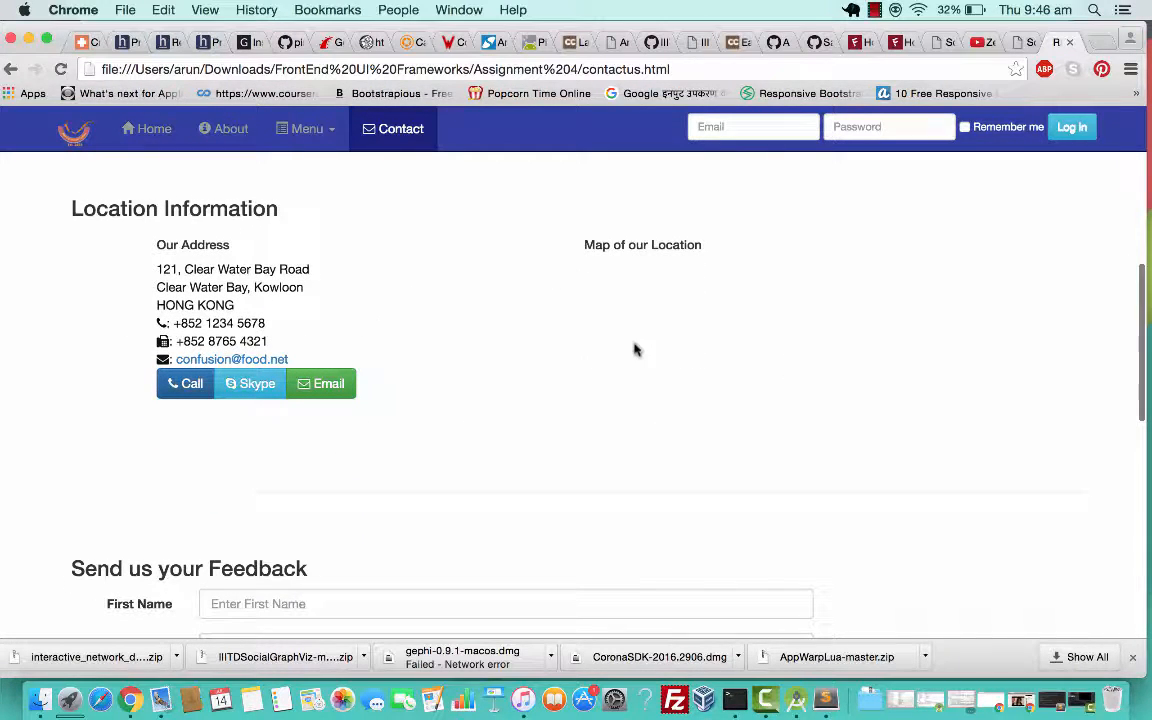
pyautogui.moveTo(644, 302)
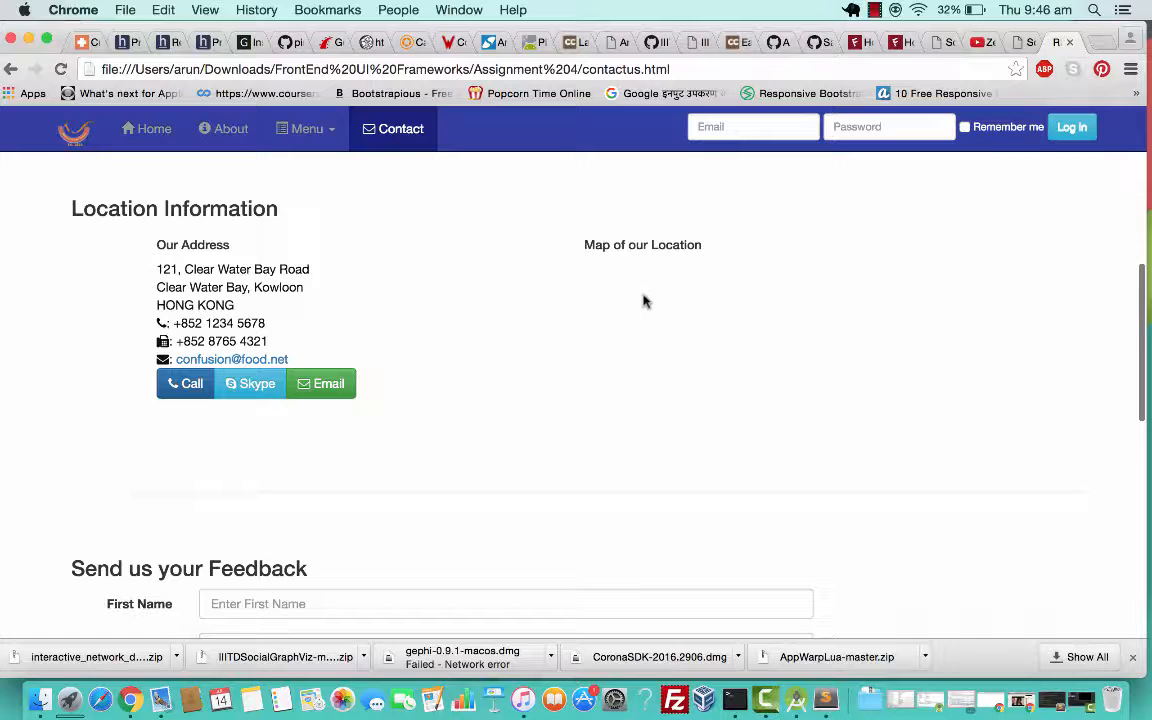
pyautogui.scroll(-3)
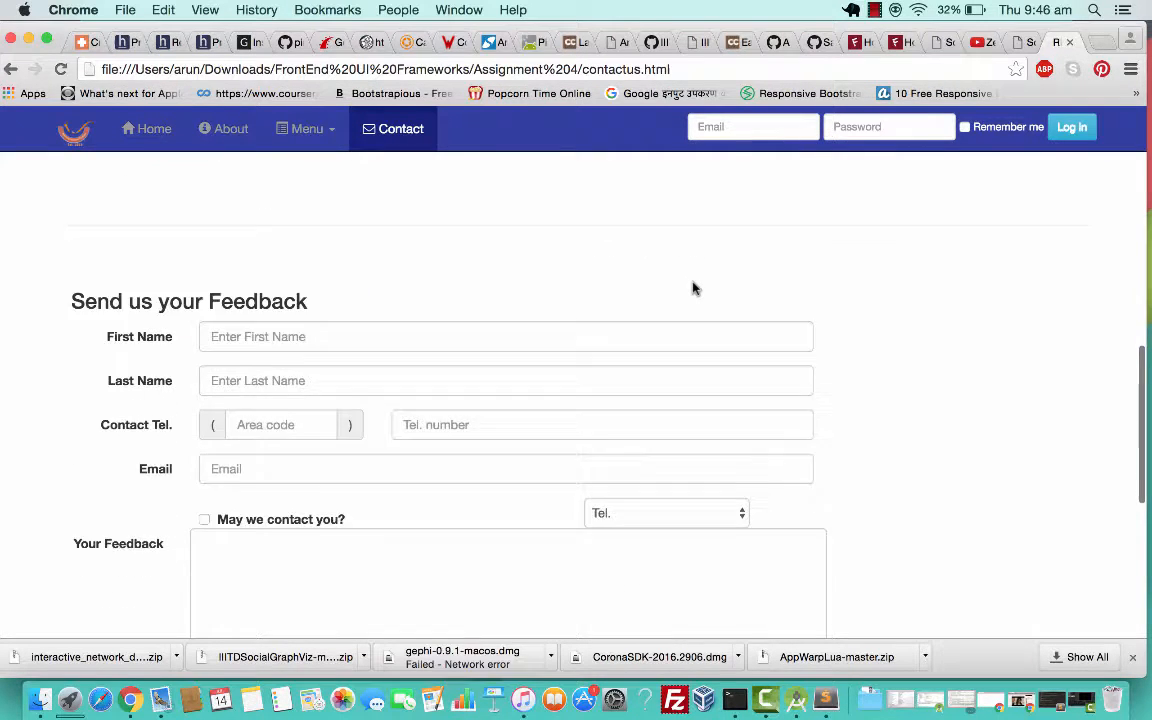
# Step: Tick 'May we contact you?' in the feedback form and scroll back to the top
pyautogui.scroll(-3)
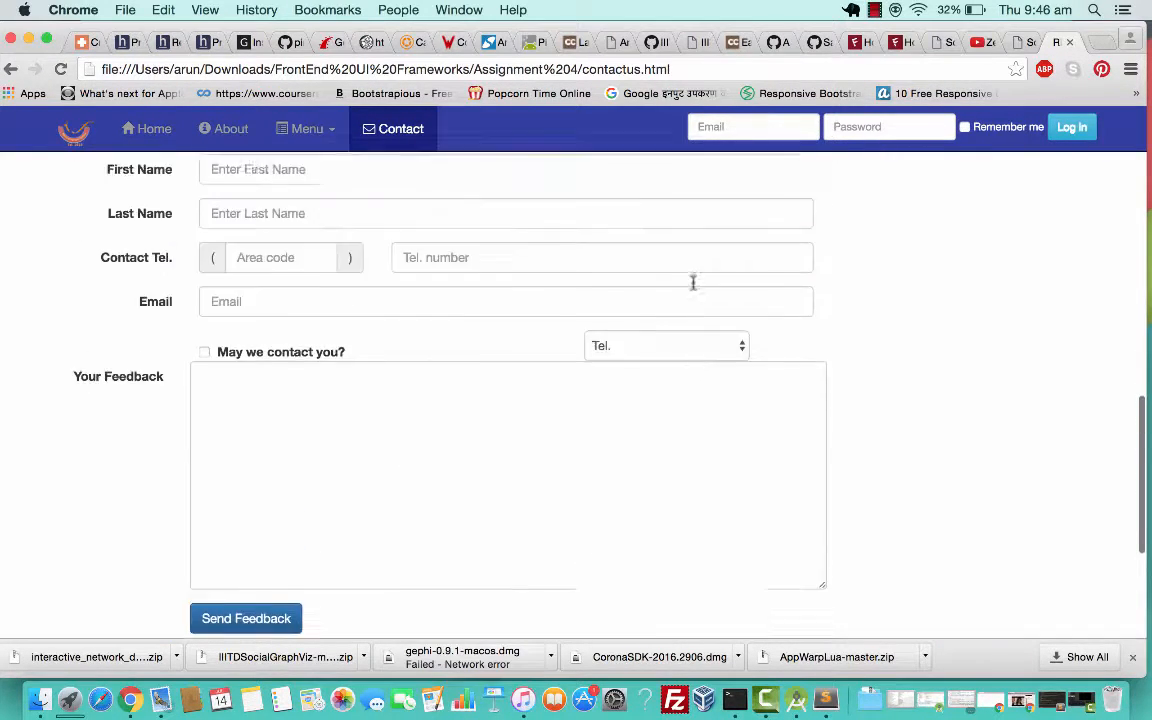
pyautogui.scroll(3)
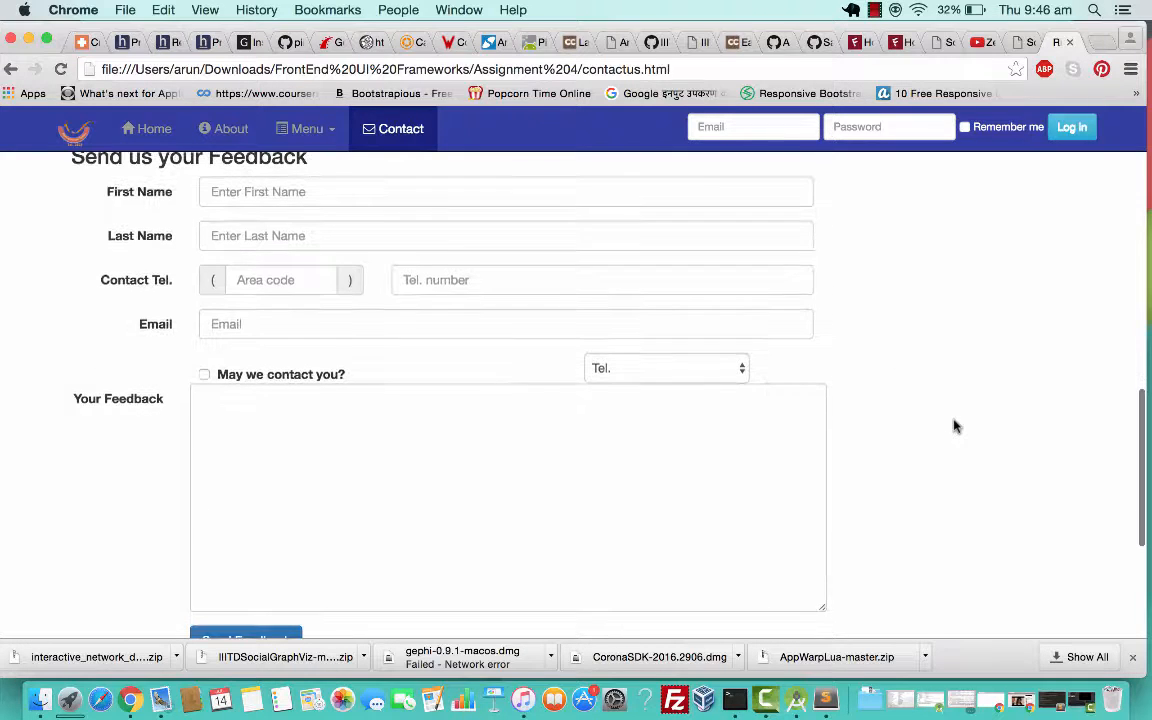
pyautogui.click(506, 324)
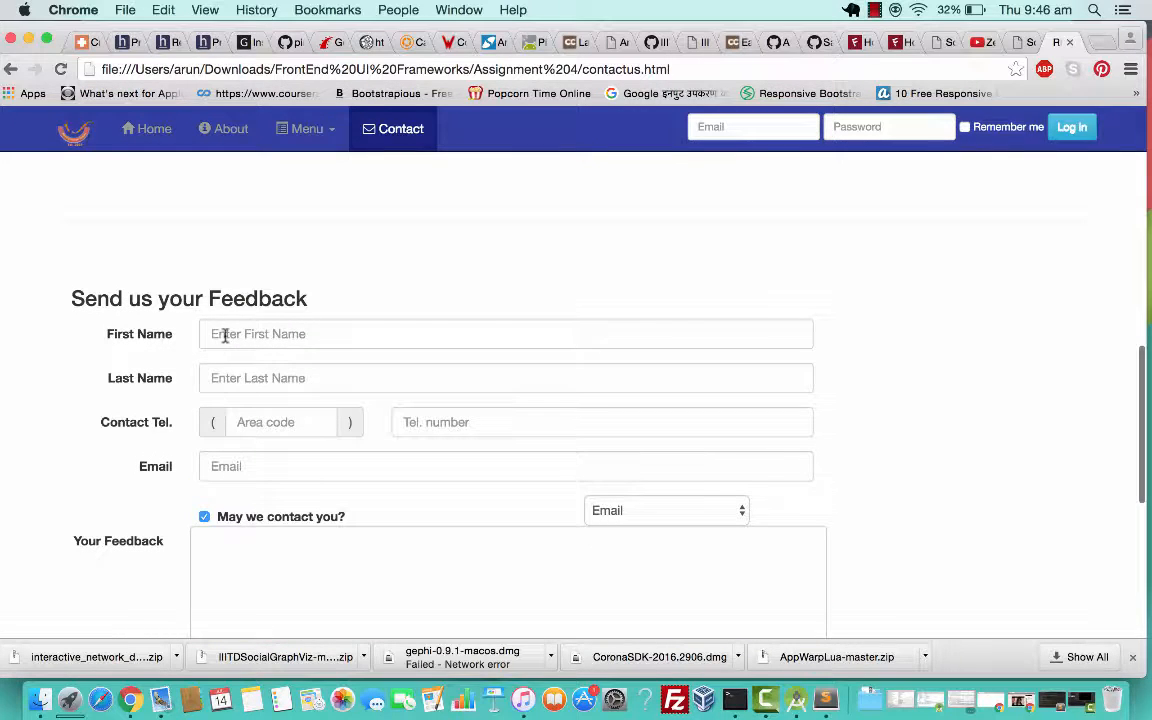
pyautogui.scroll(3)
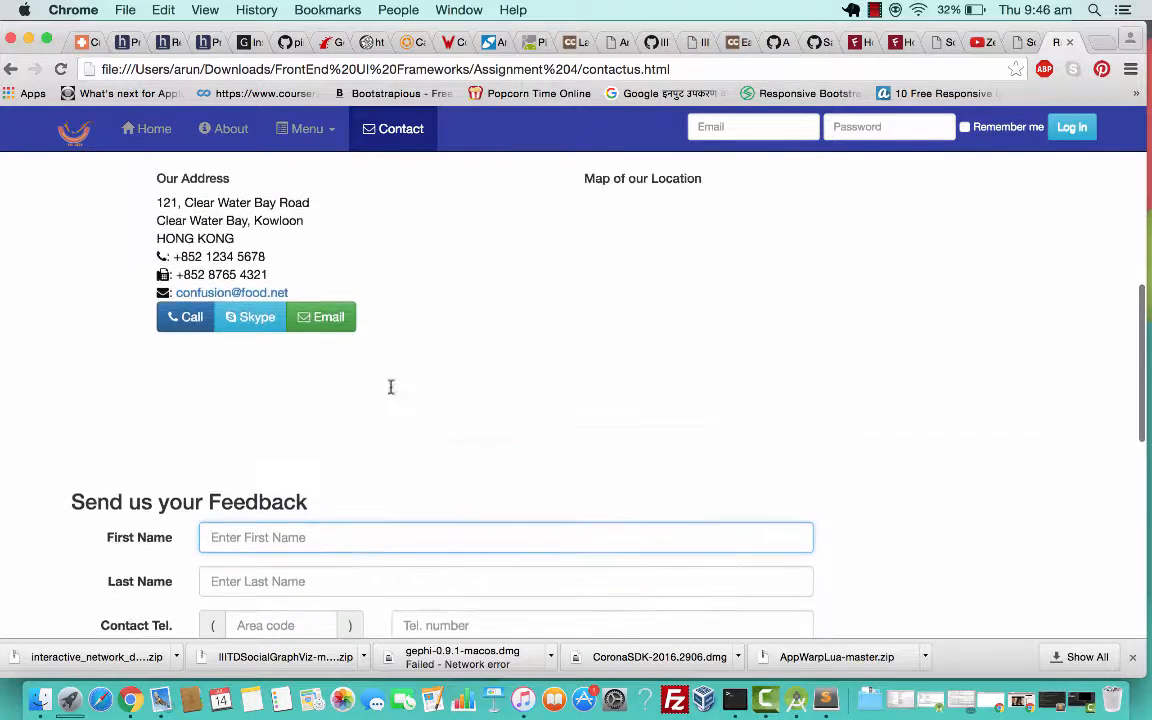
pyautogui.scroll(3)
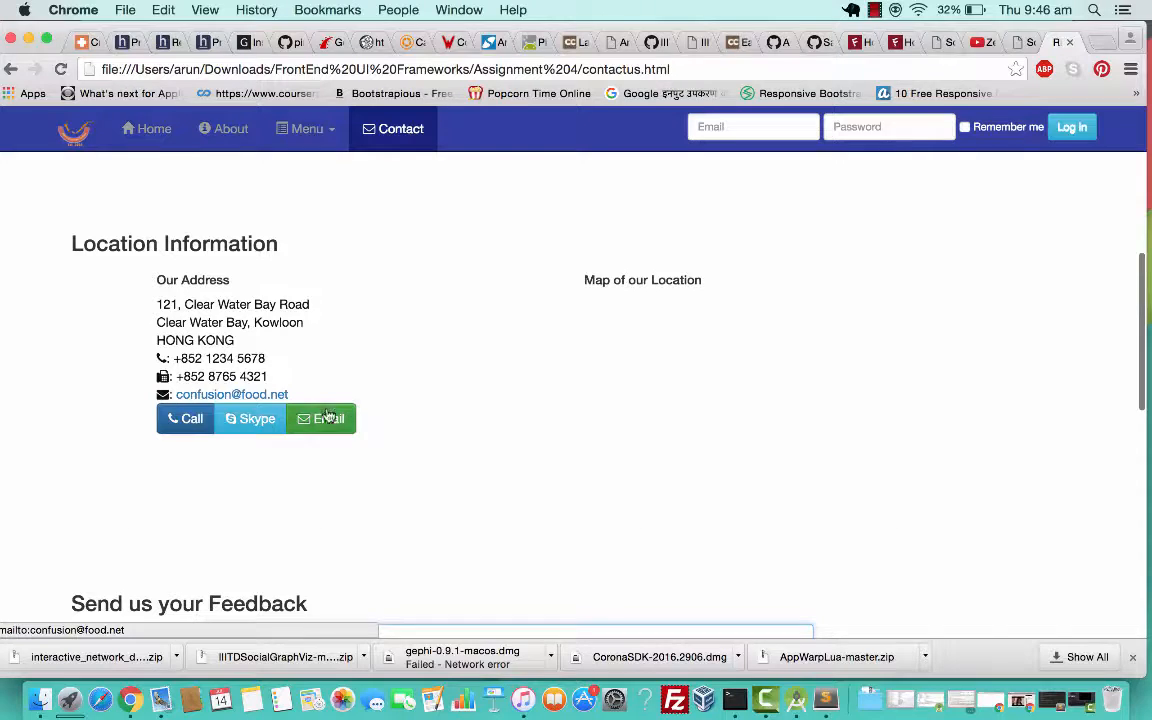
pyautogui.click(320, 418)
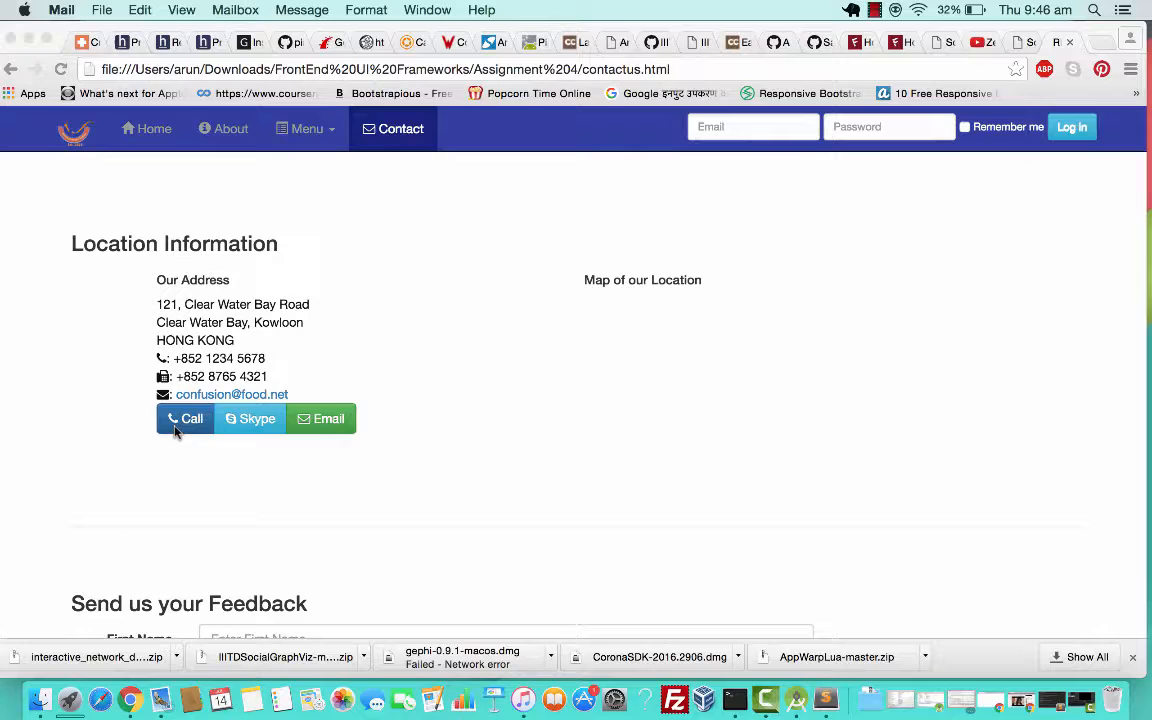
pyautogui.click(184, 418)
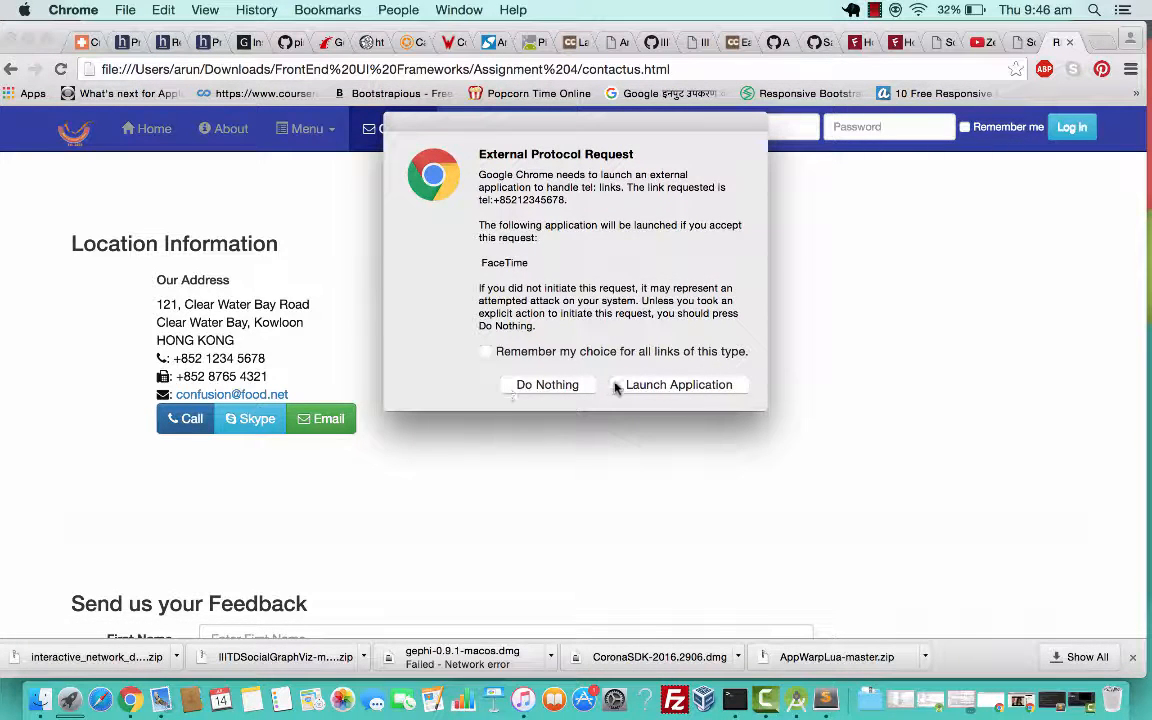
pyautogui.moveTo(548, 384)
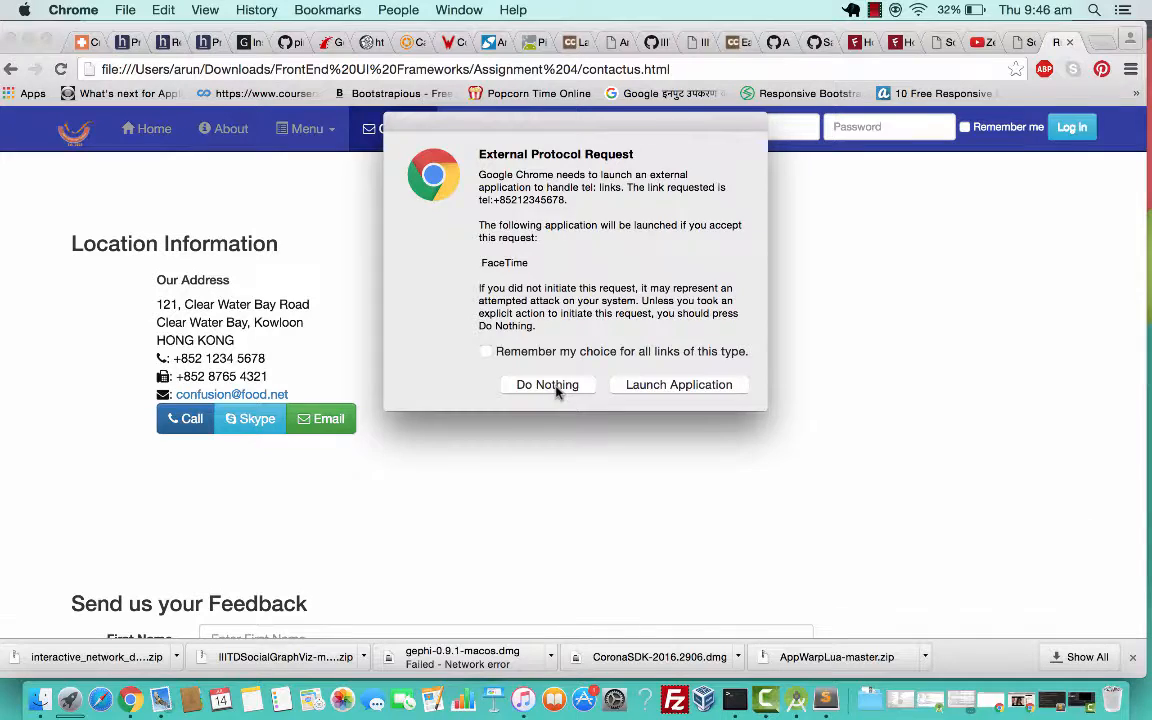
pyautogui.click(548, 384)
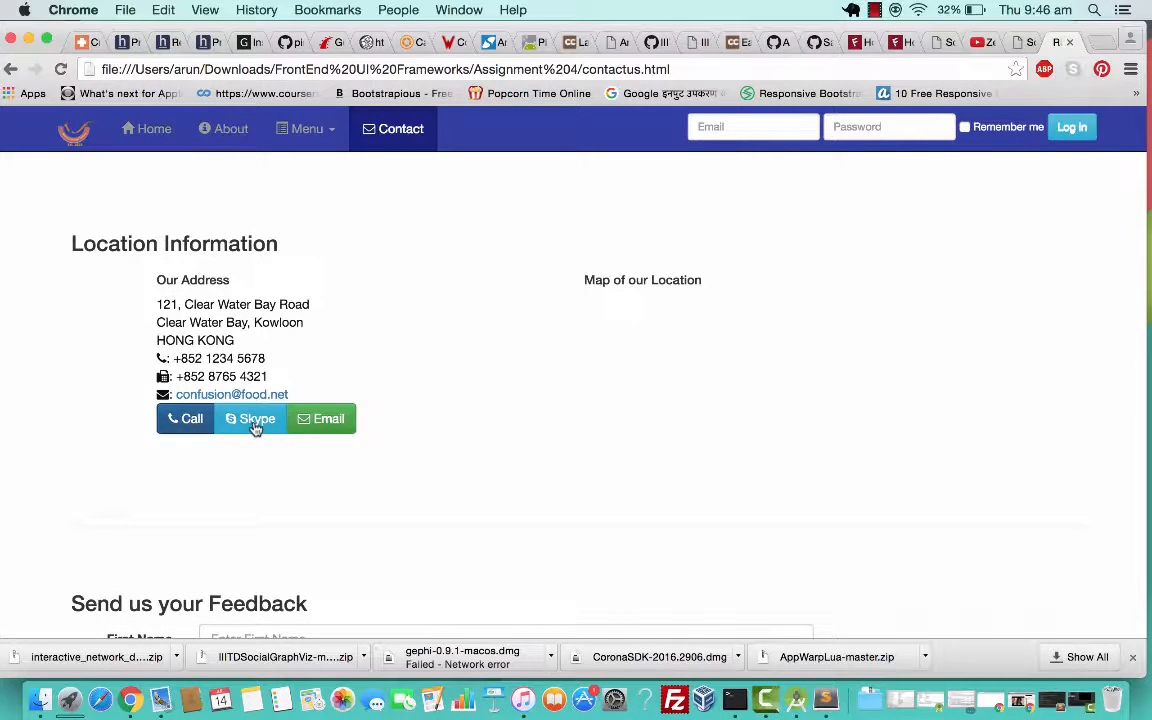
pyautogui.moveTo(408, 364)
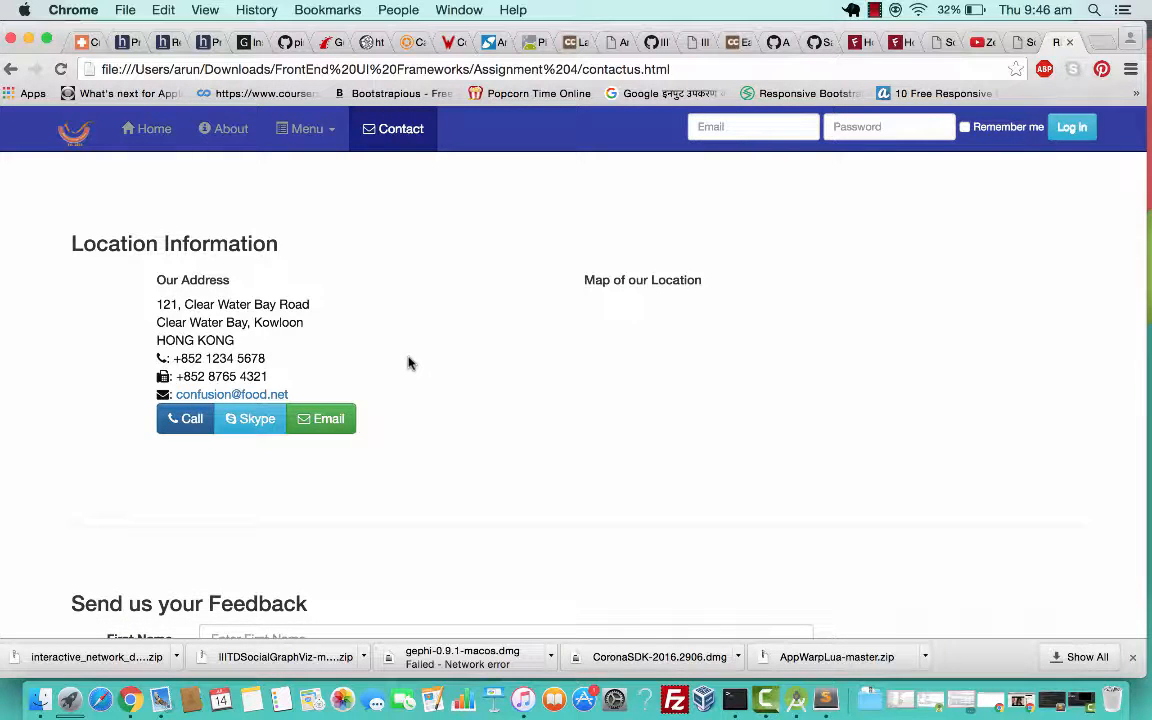
# Step: Return to the Home page from the navbar and scroll through its sections
pyautogui.scroll(3)
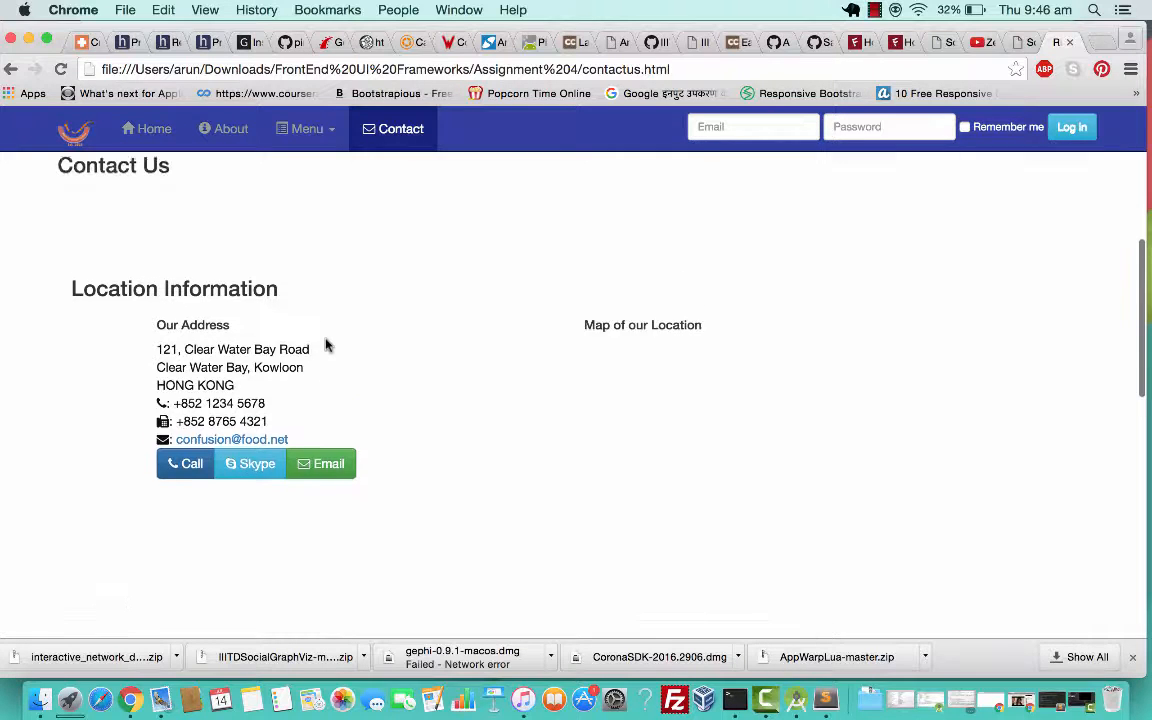
pyautogui.scroll(3)
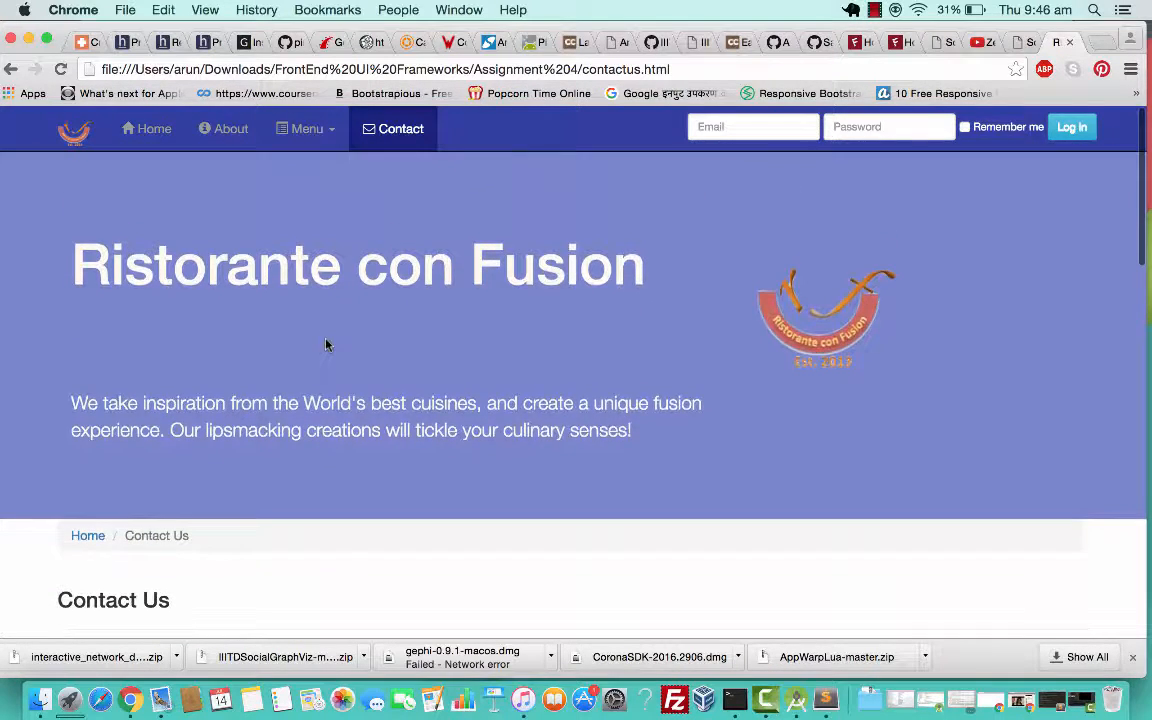
pyautogui.click(752, 126)
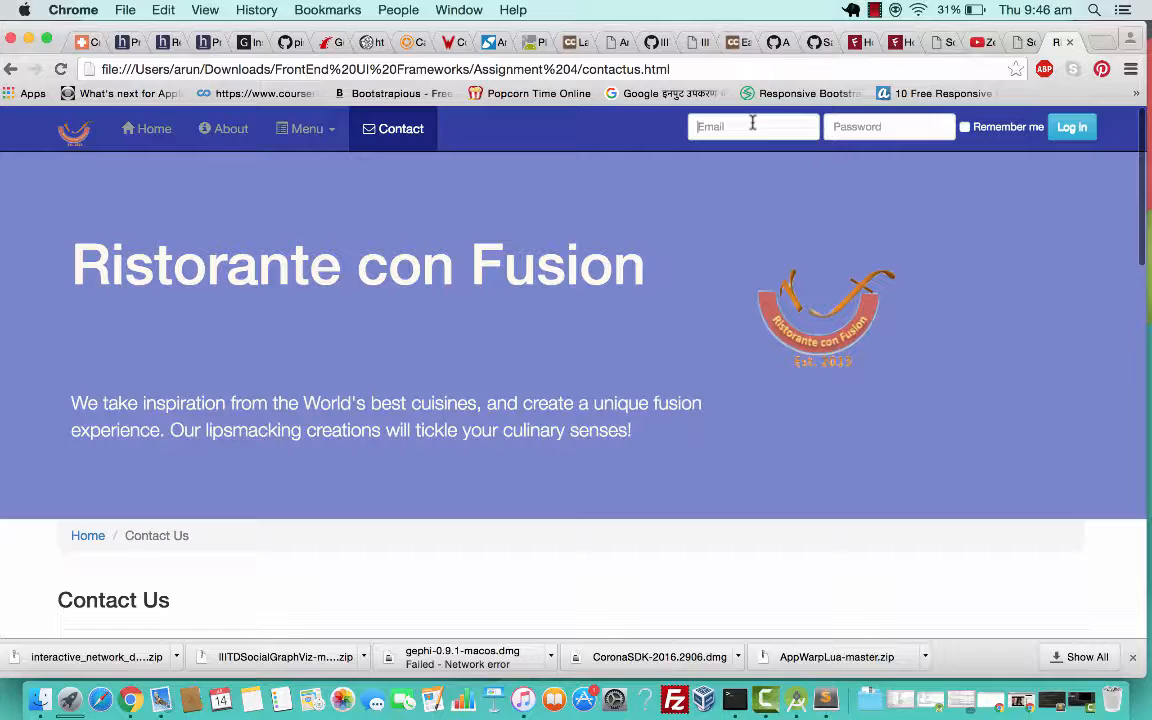
pyautogui.click(146, 128)
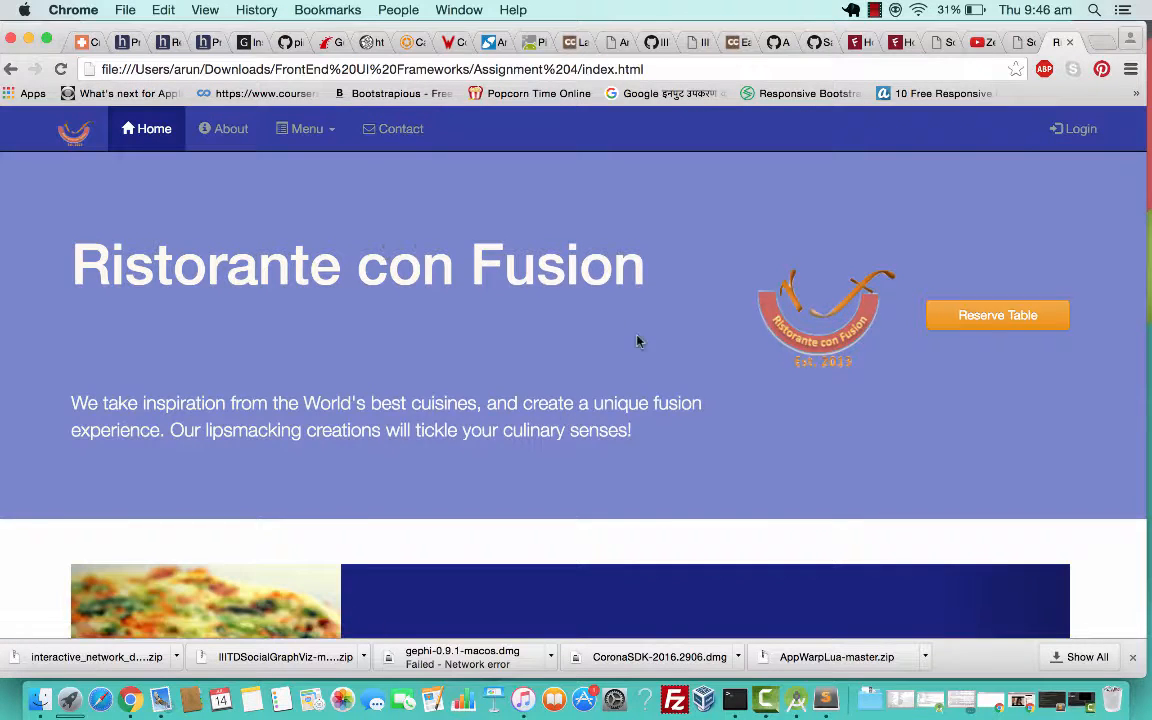
pyautogui.scroll(-3)
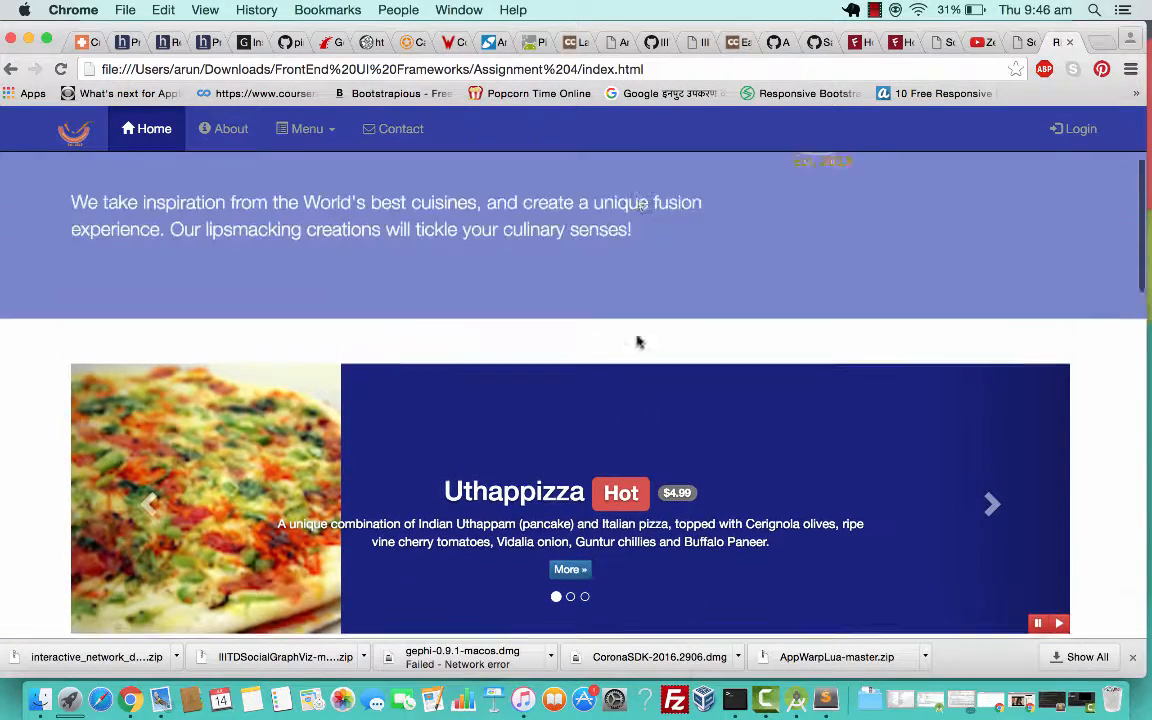
pyautogui.scroll(3)
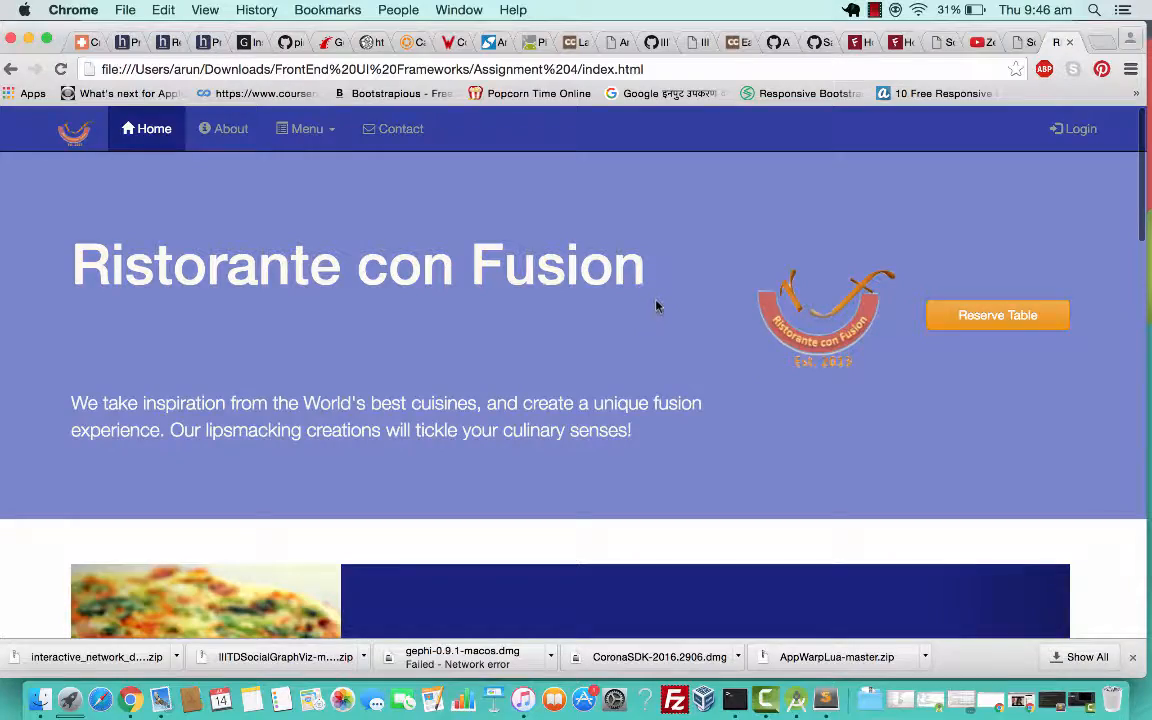
pyautogui.scroll(-3)
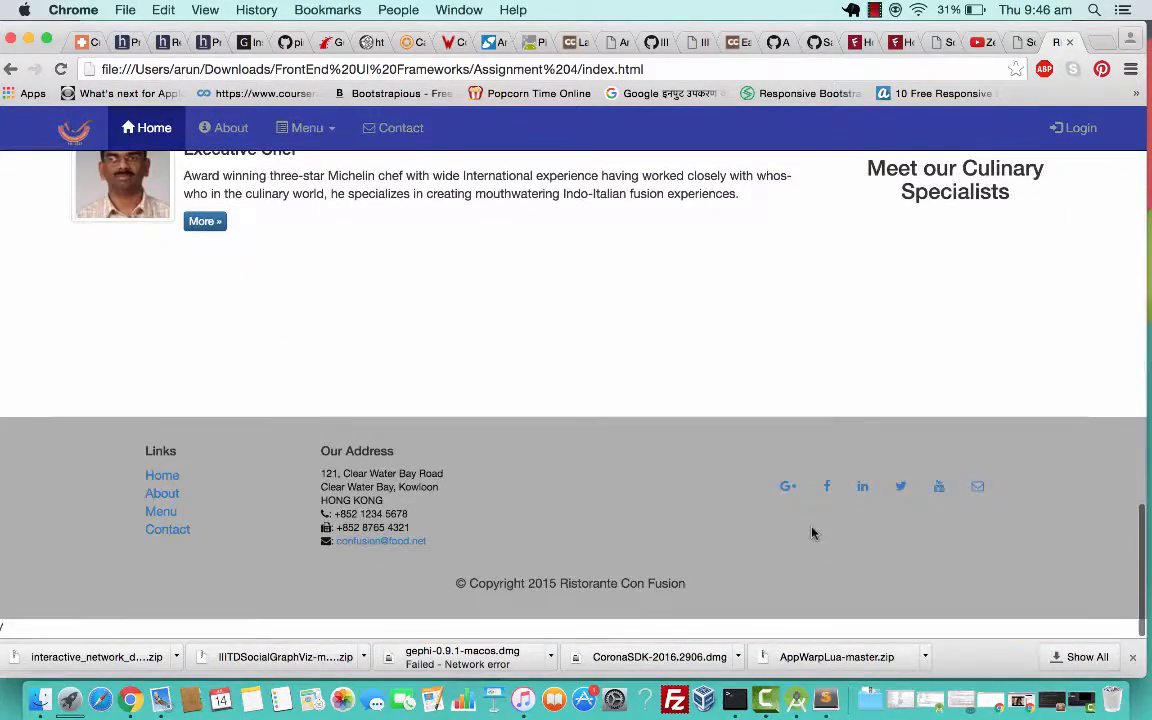
pyautogui.scroll(3)
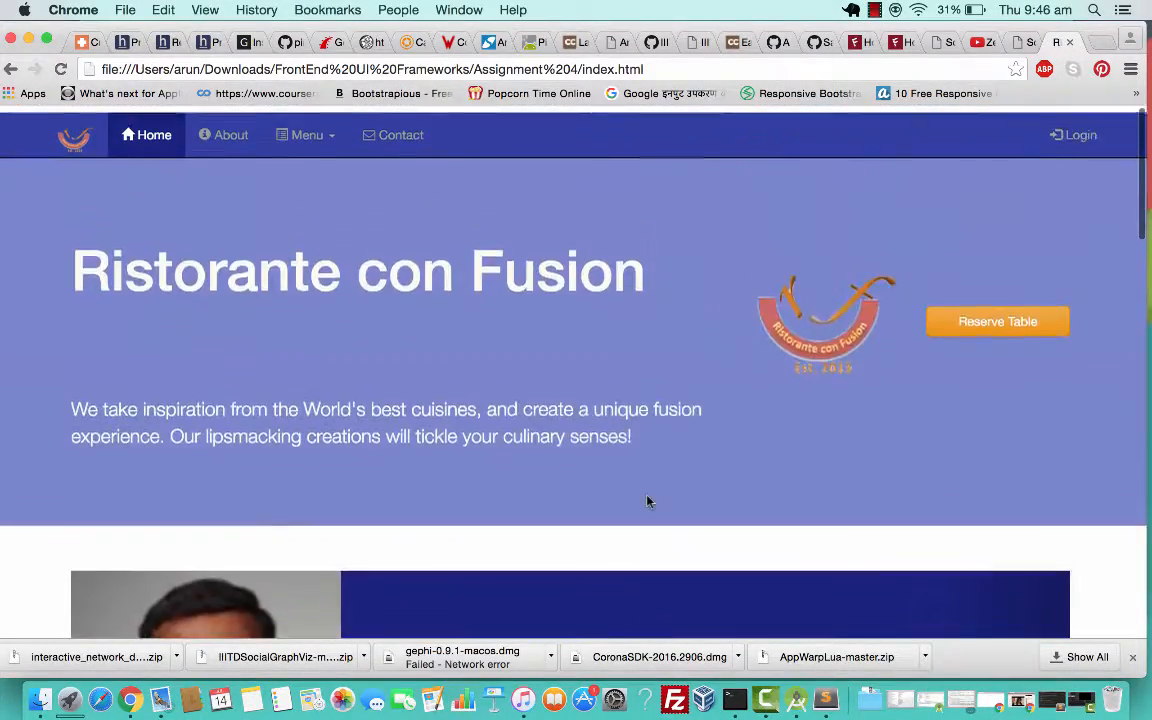
# Step: Load the About Us page and scroll through its history and leadership
pyautogui.click(232, 136)
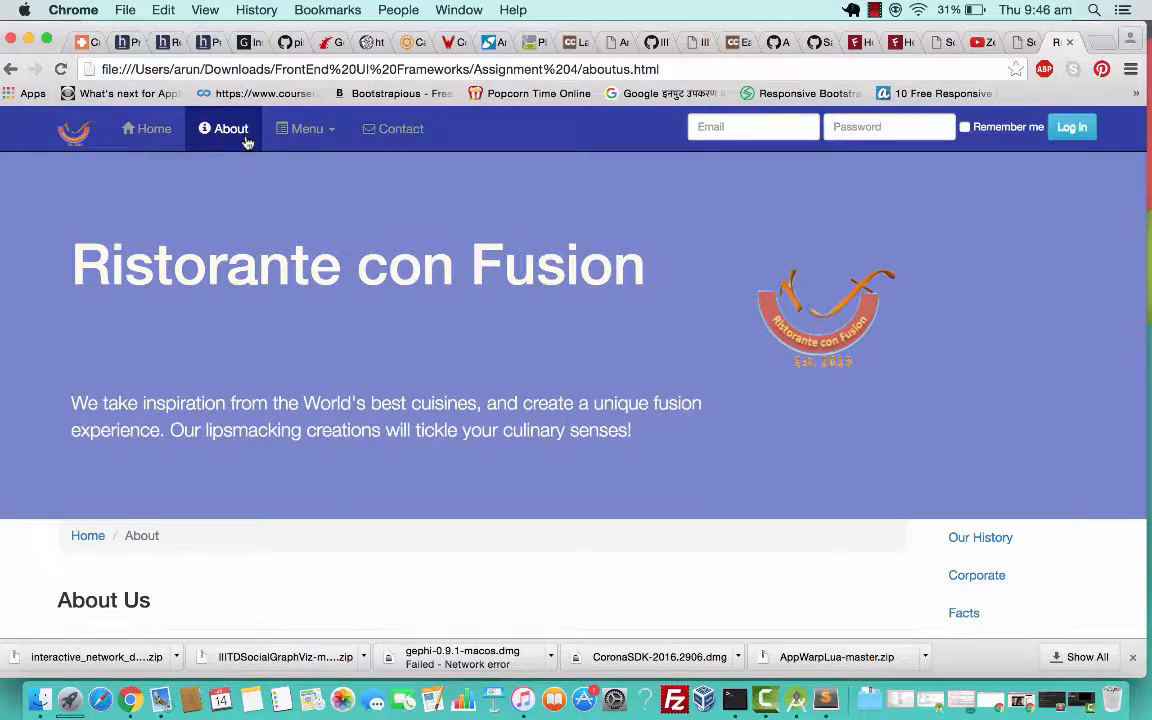
pyautogui.scroll(-3)
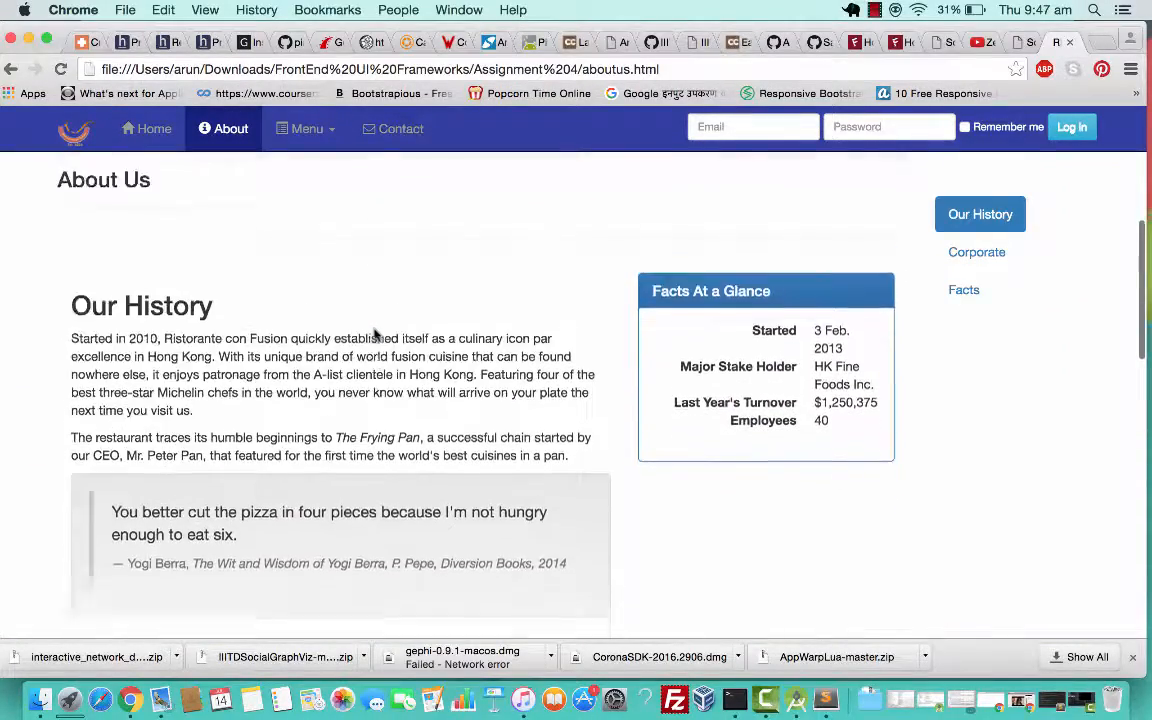
pyautogui.scroll(-3)
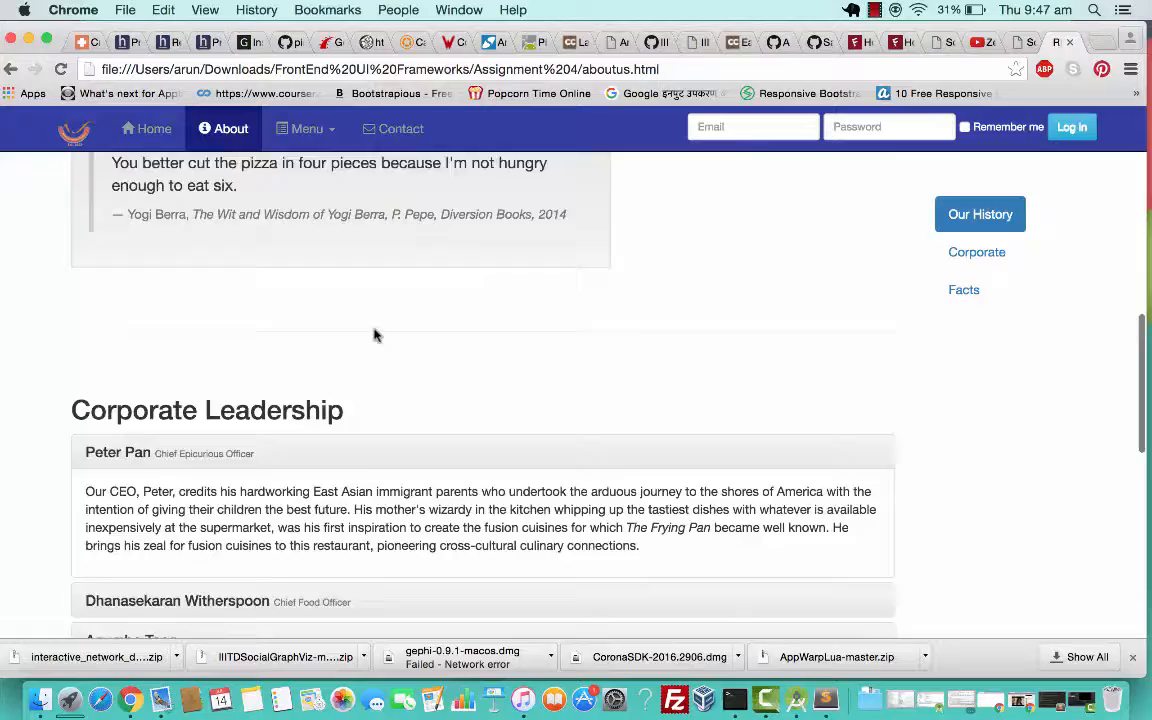
pyautogui.scroll(3)
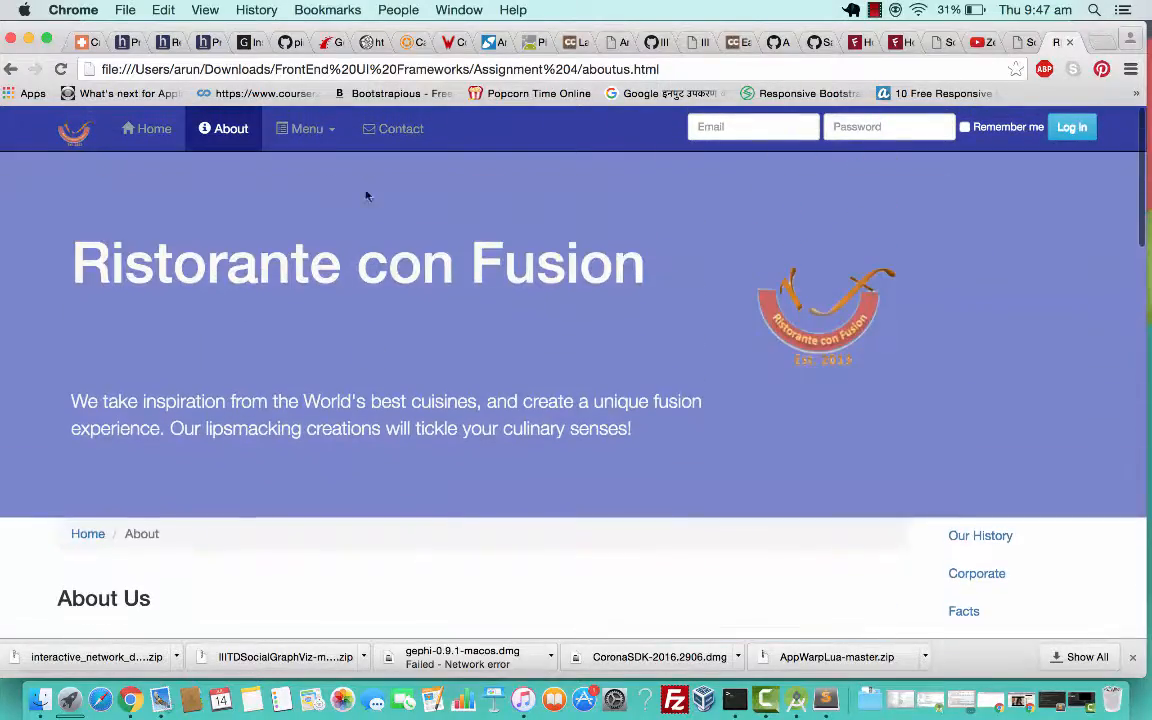
# Step: Load the Contact Us page and scroll through Location Information, feedback form and footer social links, then back up
pyautogui.click(392, 128)
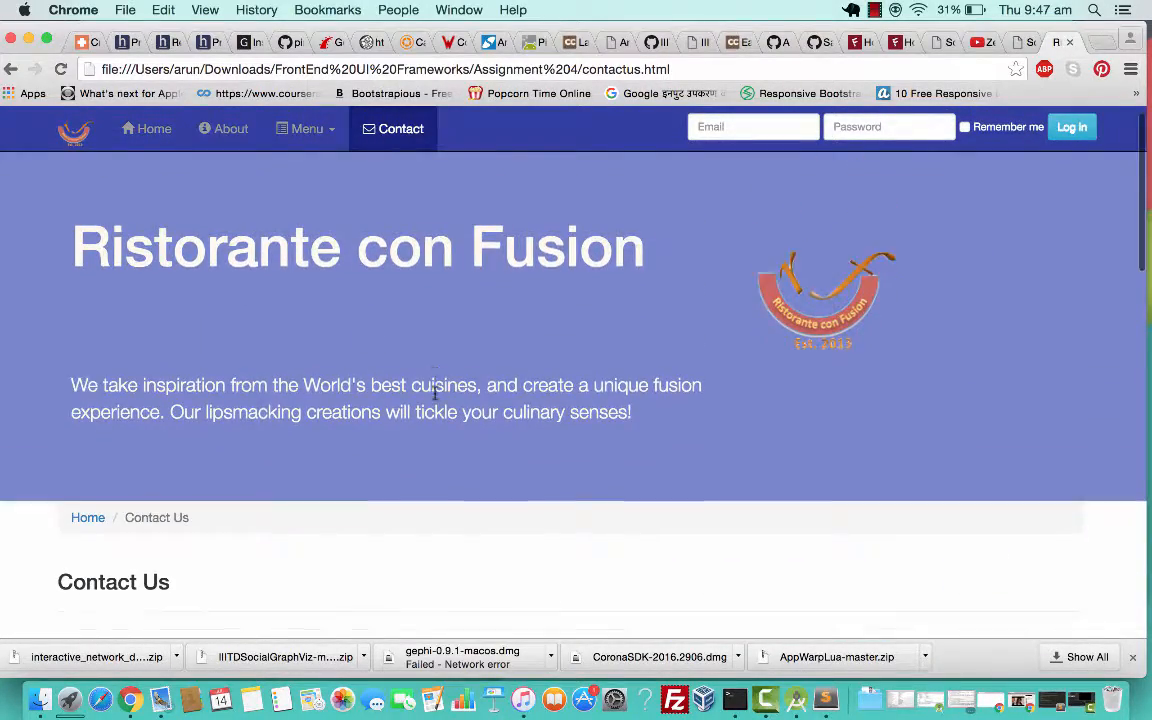
pyautogui.scroll(-3)
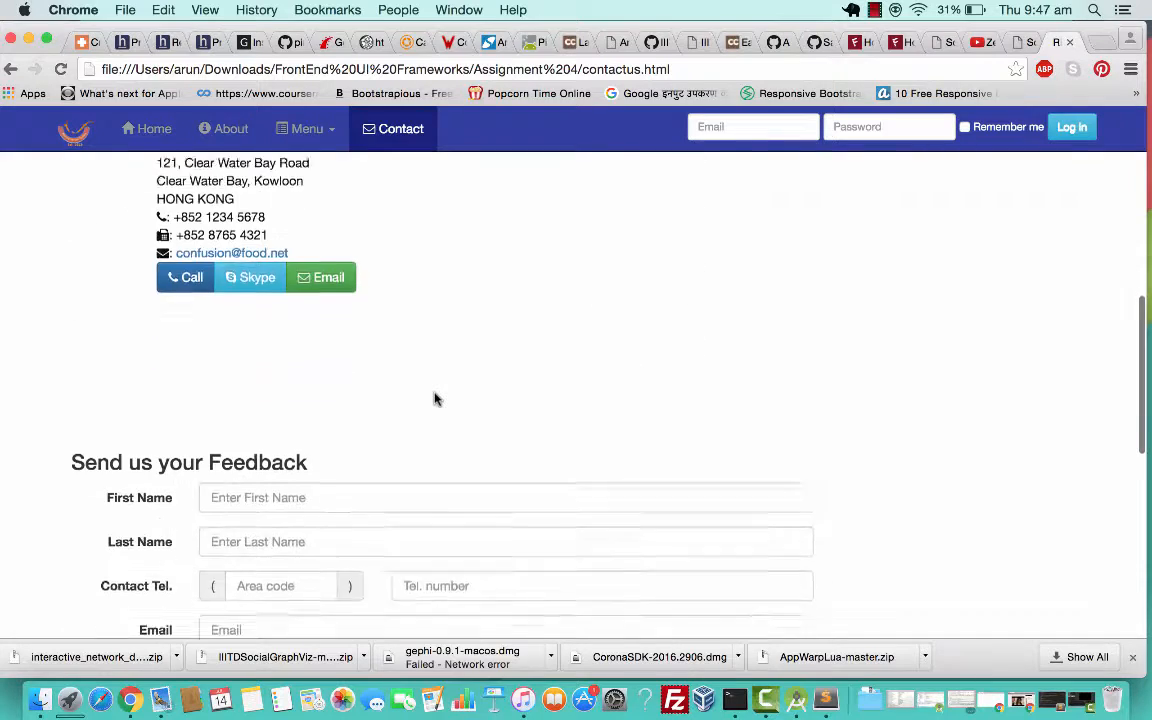
pyautogui.scroll(3)
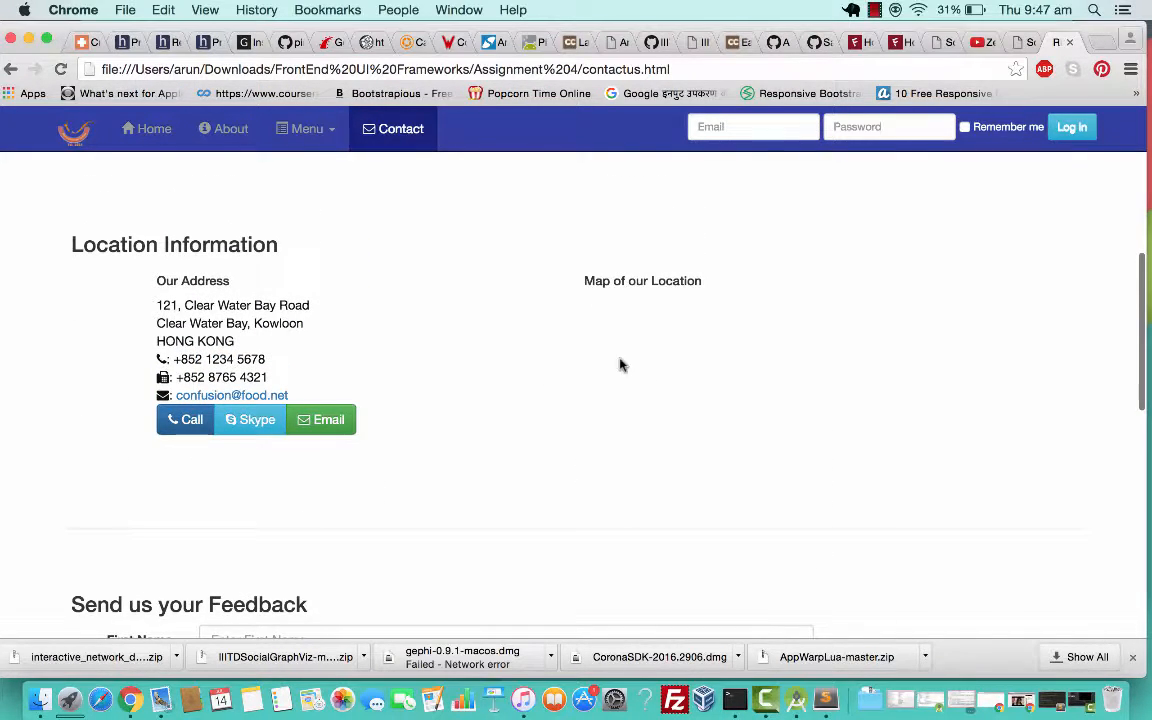
pyautogui.scroll(-3)
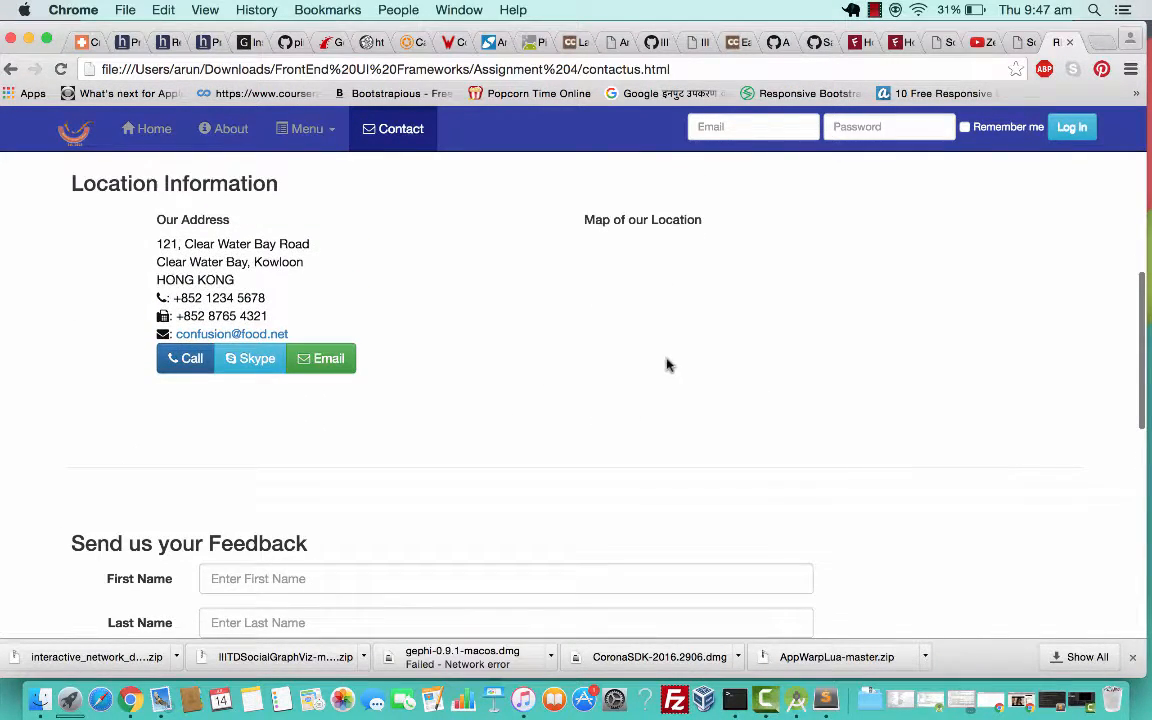
pyautogui.scroll(3)
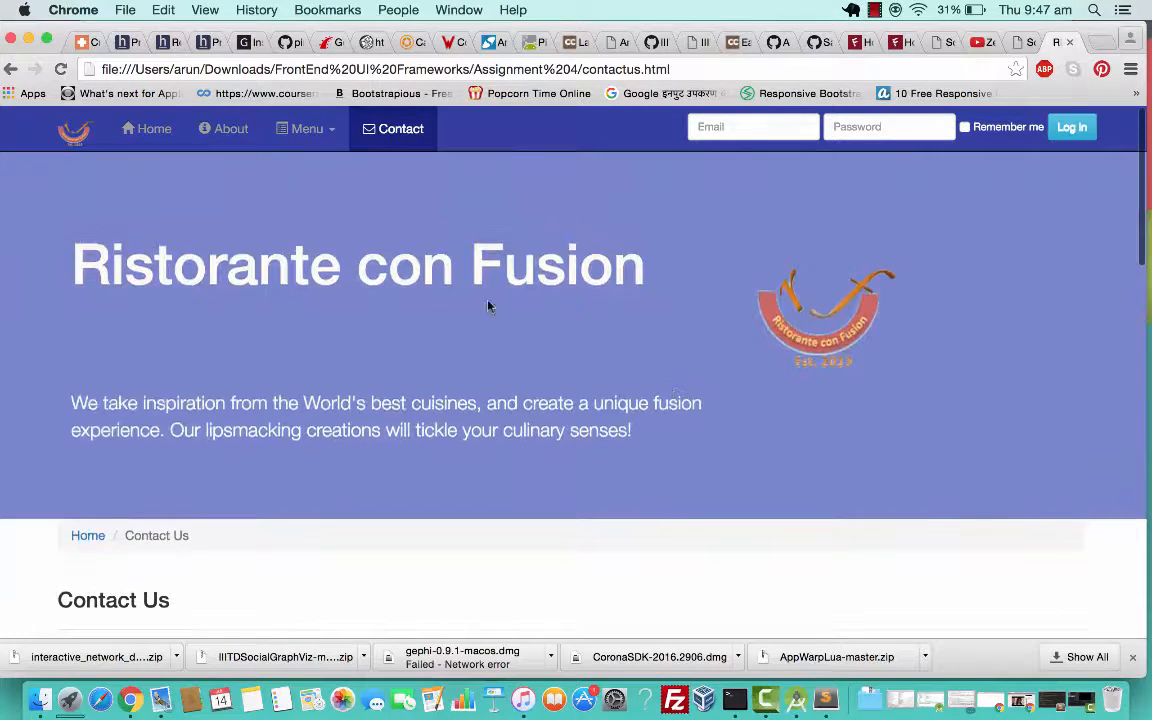
pyautogui.scroll(-3)
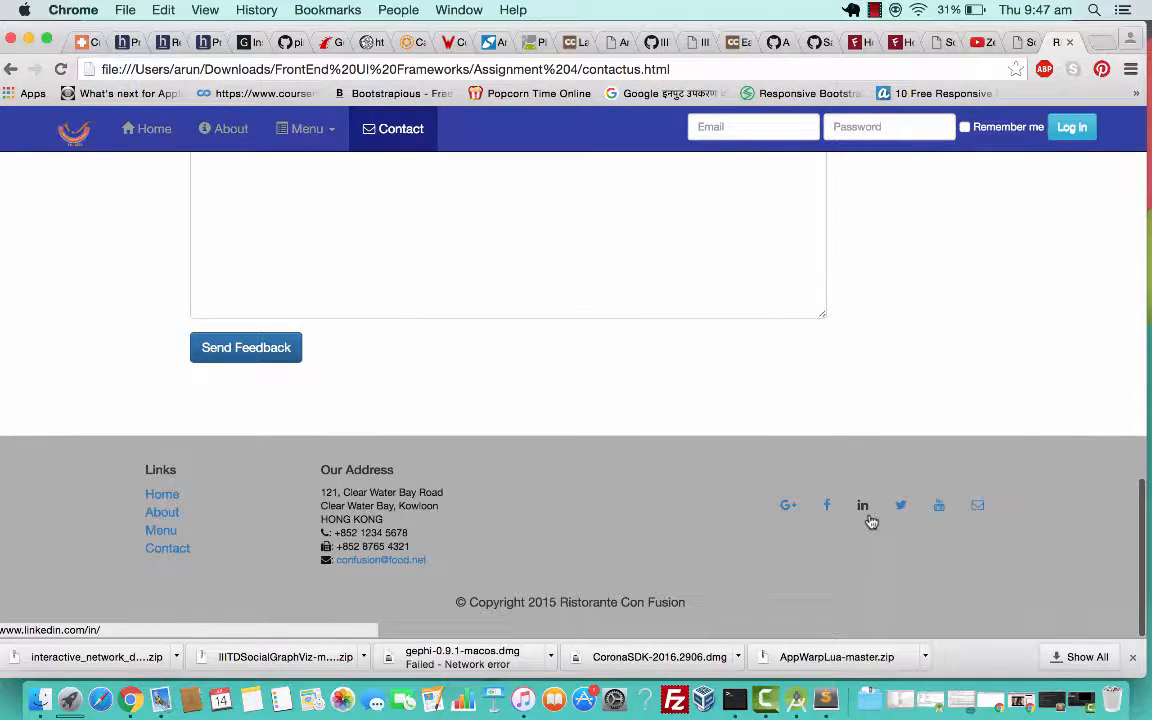
pyautogui.moveTo(900, 504)
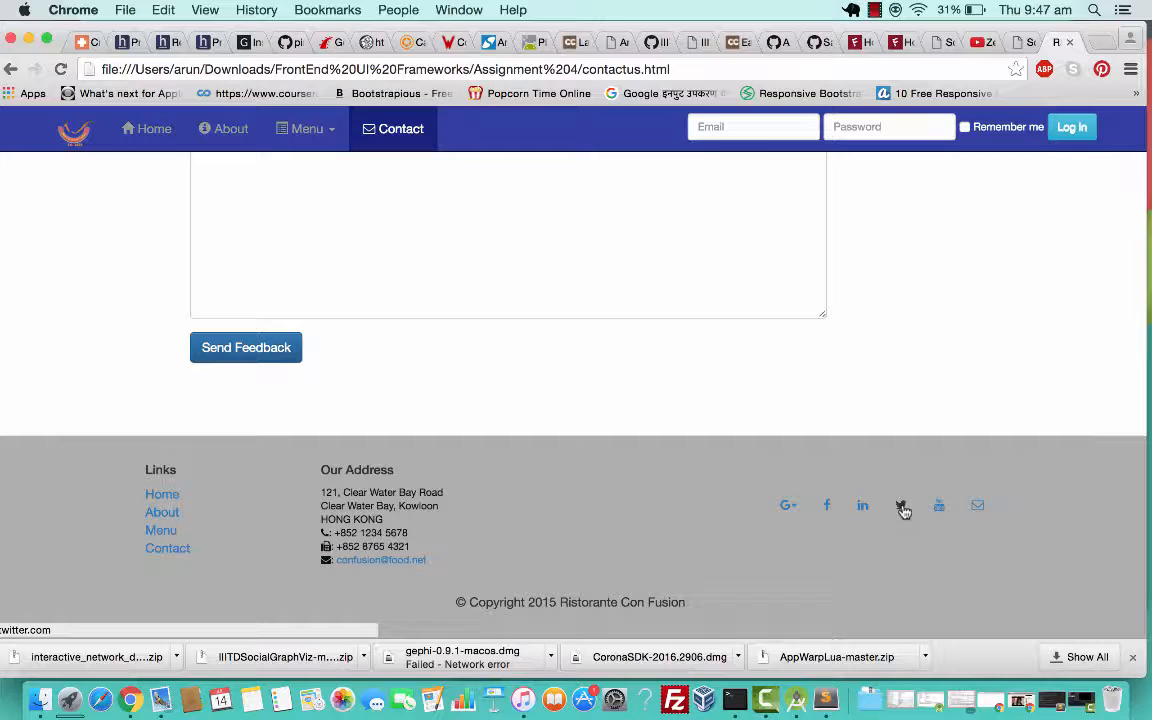
pyautogui.moveTo(862, 504)
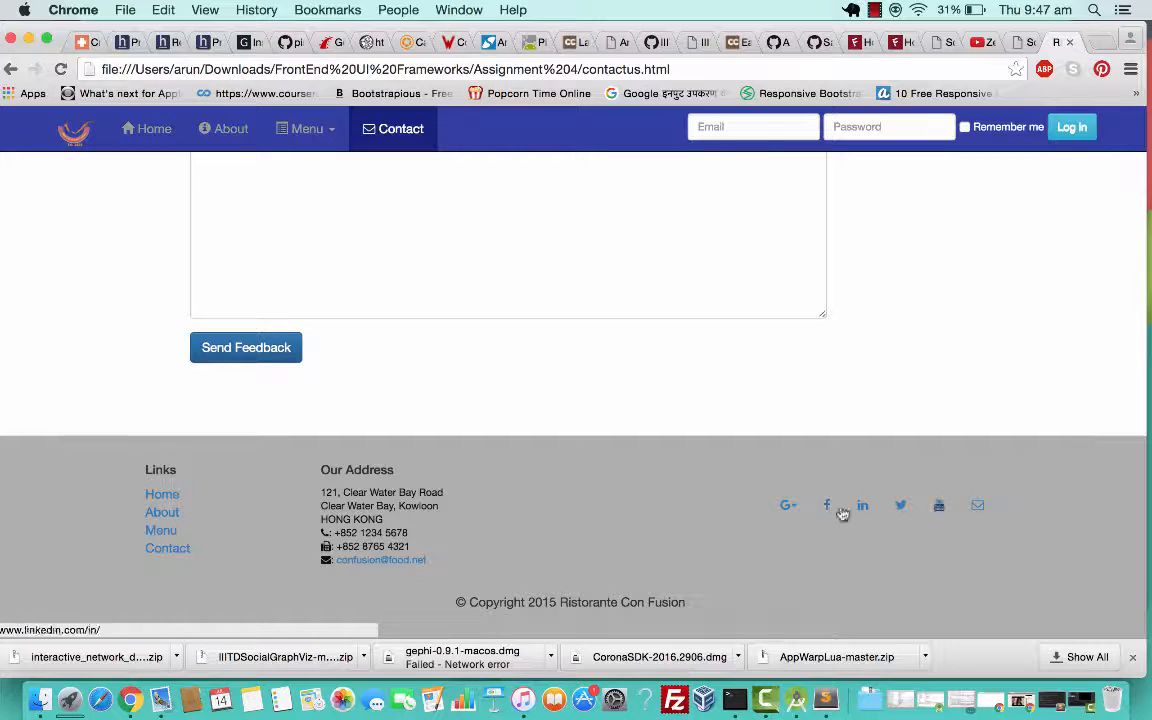
pyautogui.moveTo(272, 498)
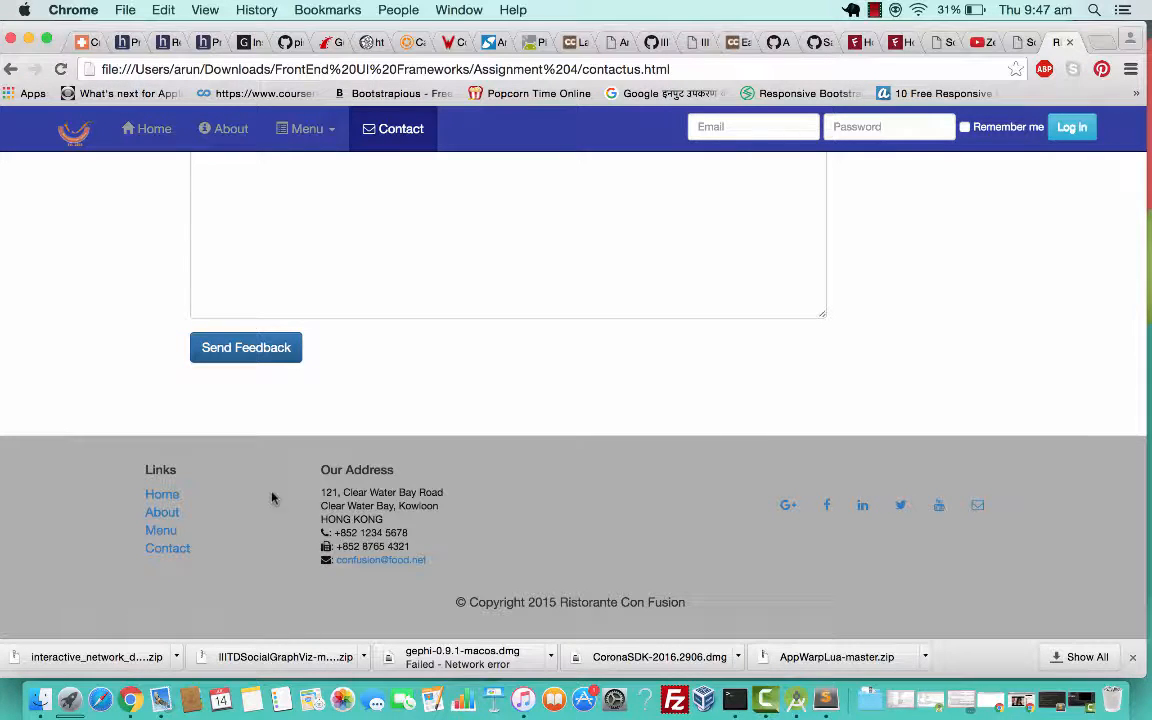
pyautogui.moveTo(304, 434)
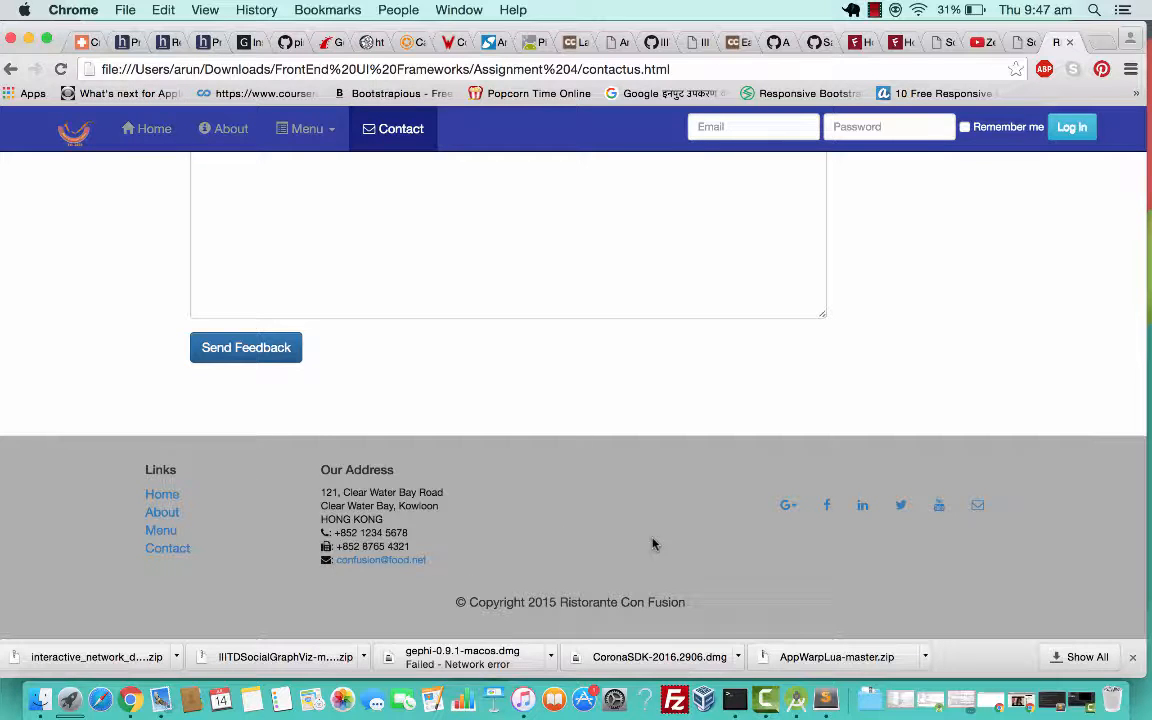
pyautogui.scroll(3)
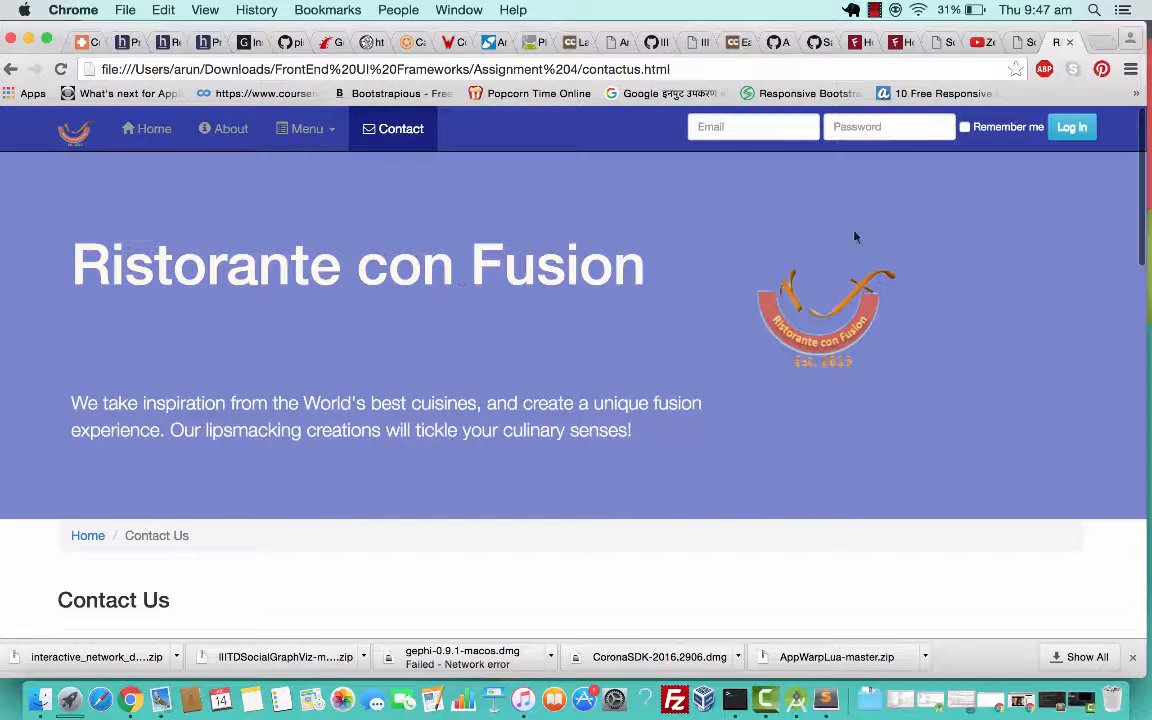
pyautogui.moveTo(980, 222)
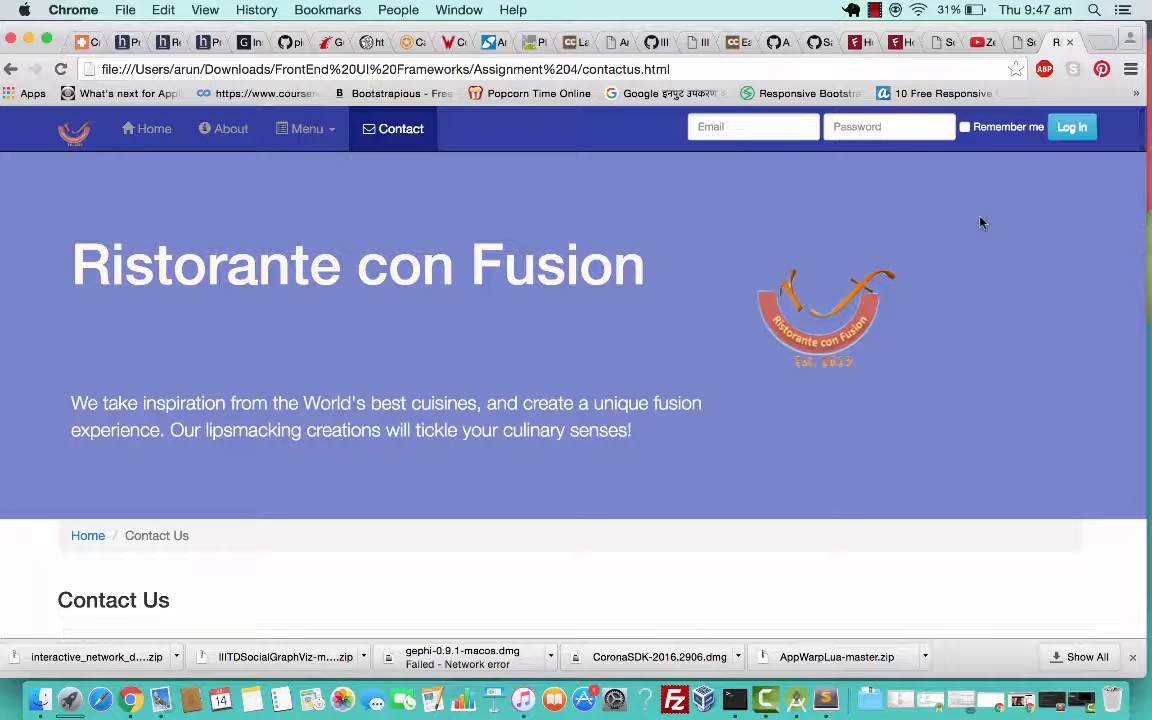